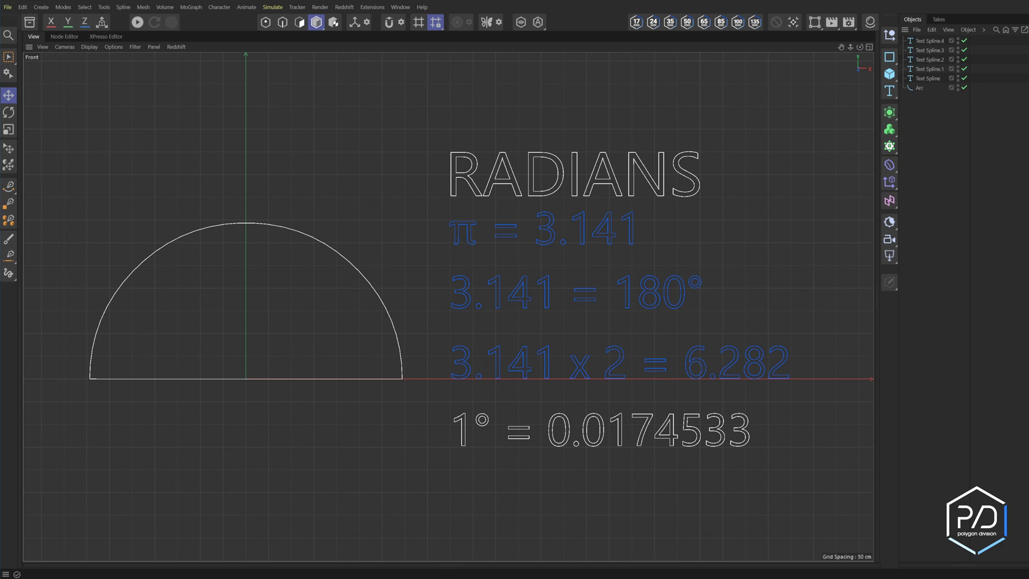
pyautogui.moveTo(517, 283)
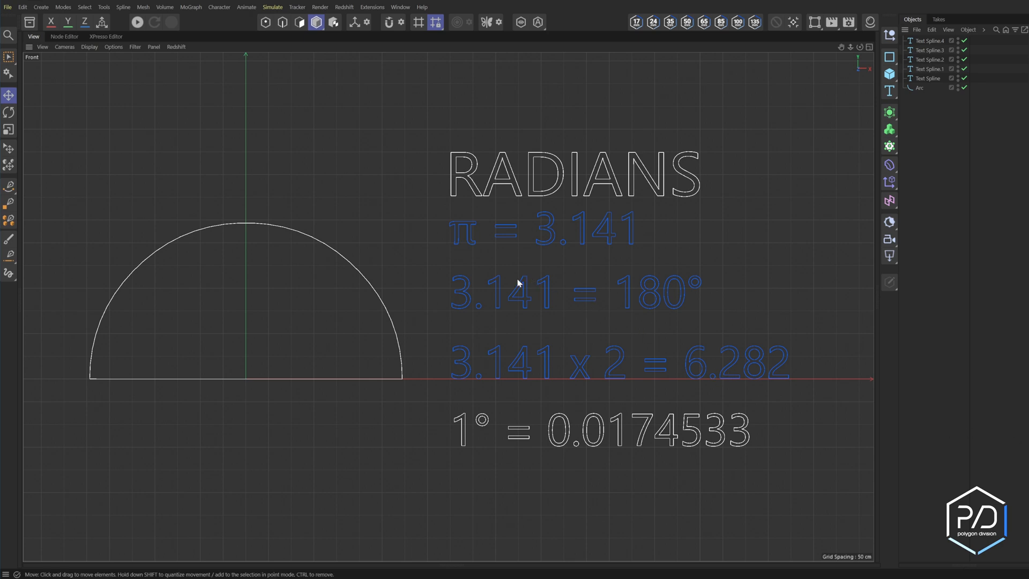
pyautogui.moveTo(327, 369)
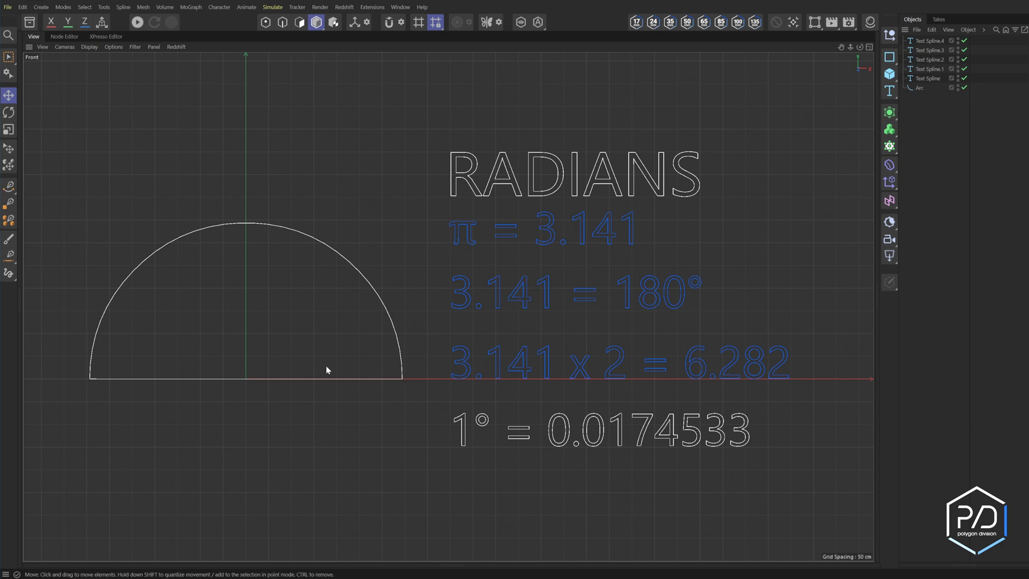
pyautogui.moveTo(727, 246)
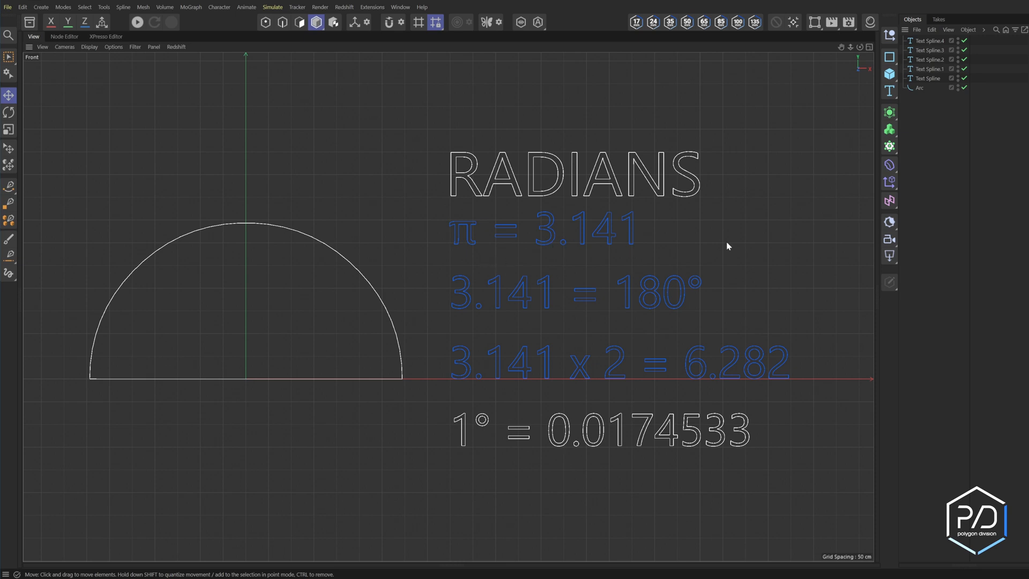
pyautogui.moveTo(561, 251)
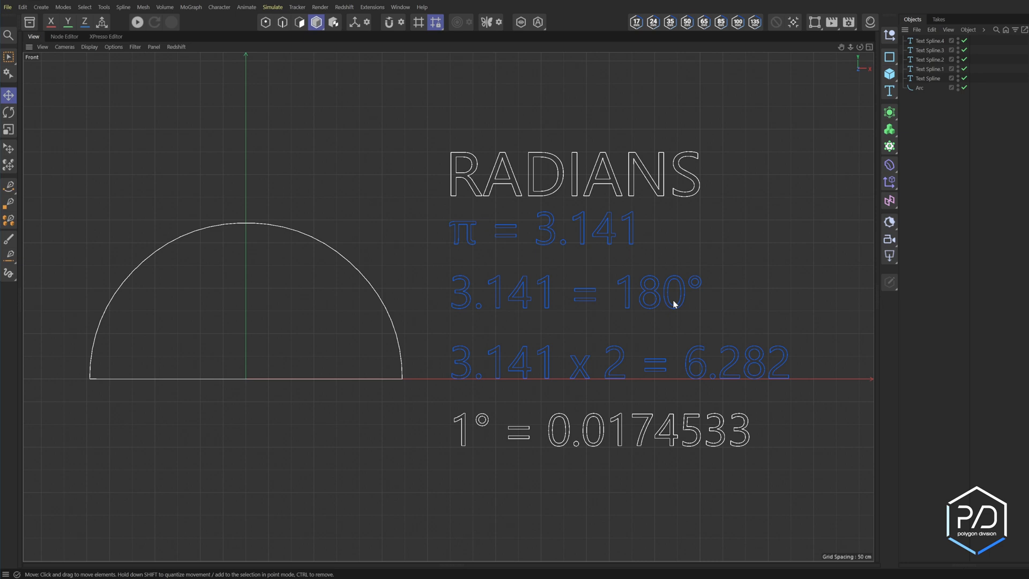
pyautogui.moveTo(497, 376)
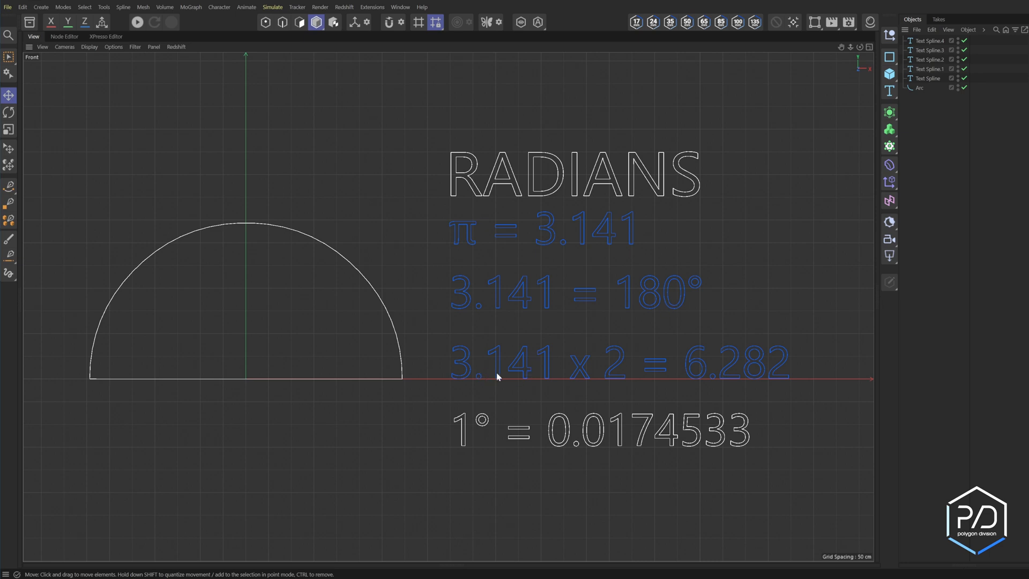
pyautogui.moveTo(707, 392)
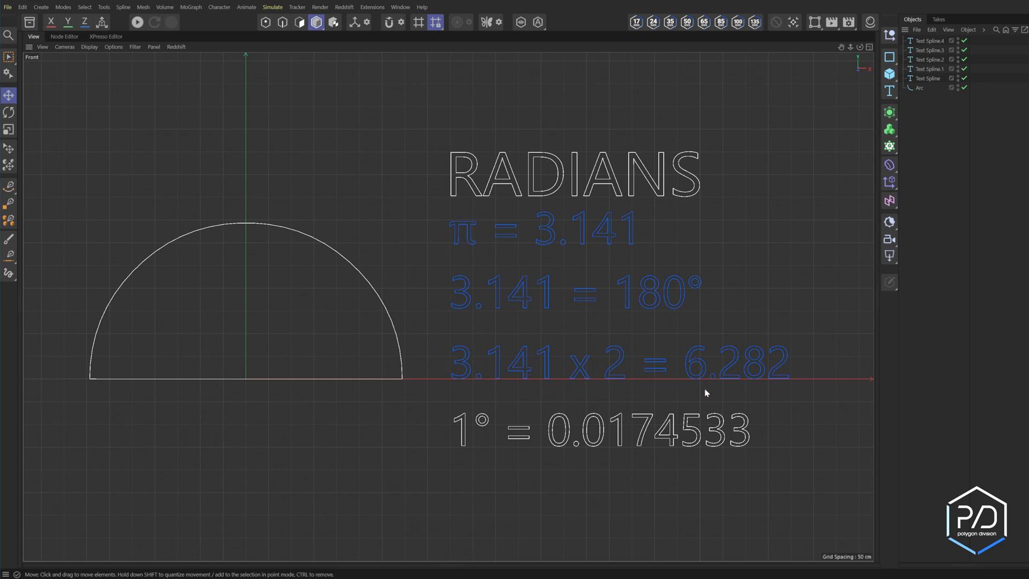
pyautogui.moveTo(723, 384)
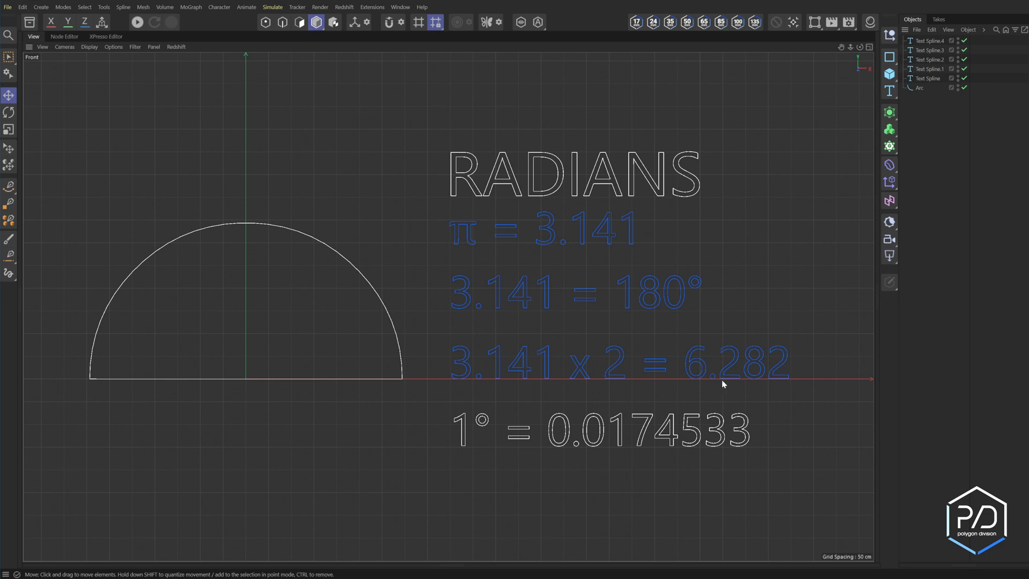
pyautogui.moveTo(617, 410)
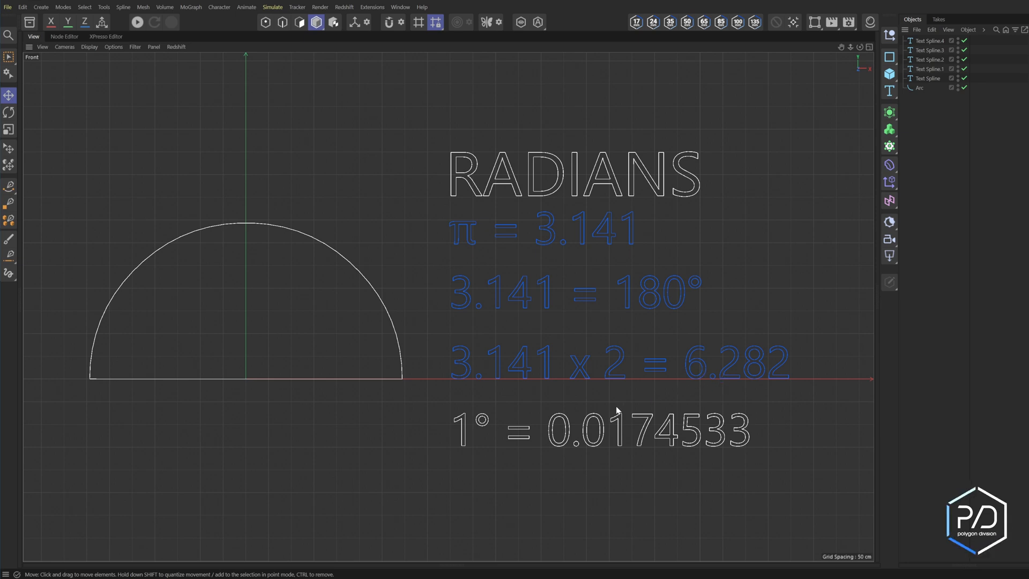
pyautogui.moveTo(717, 432)
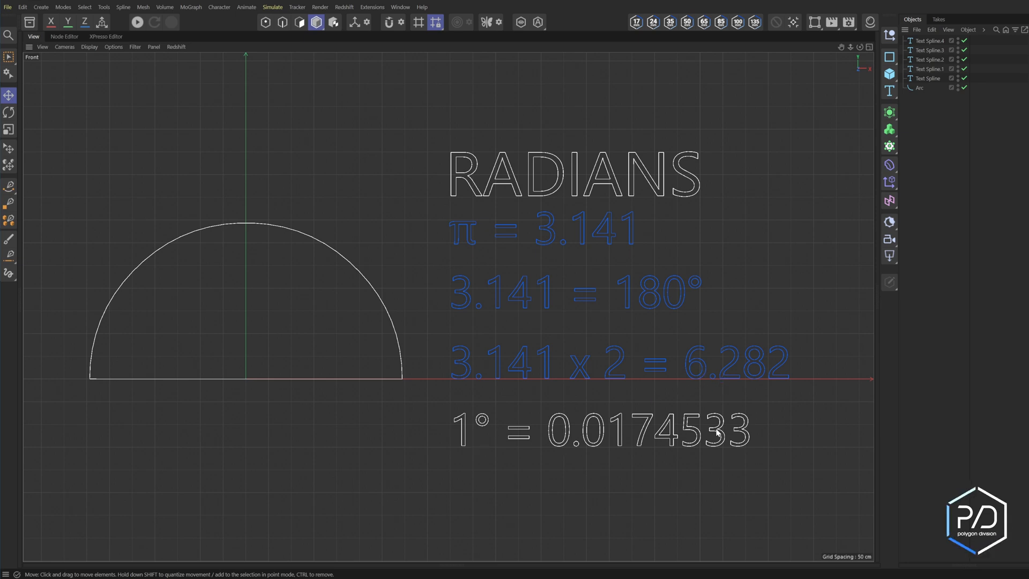
pyautogui.moveTo(748, 503)
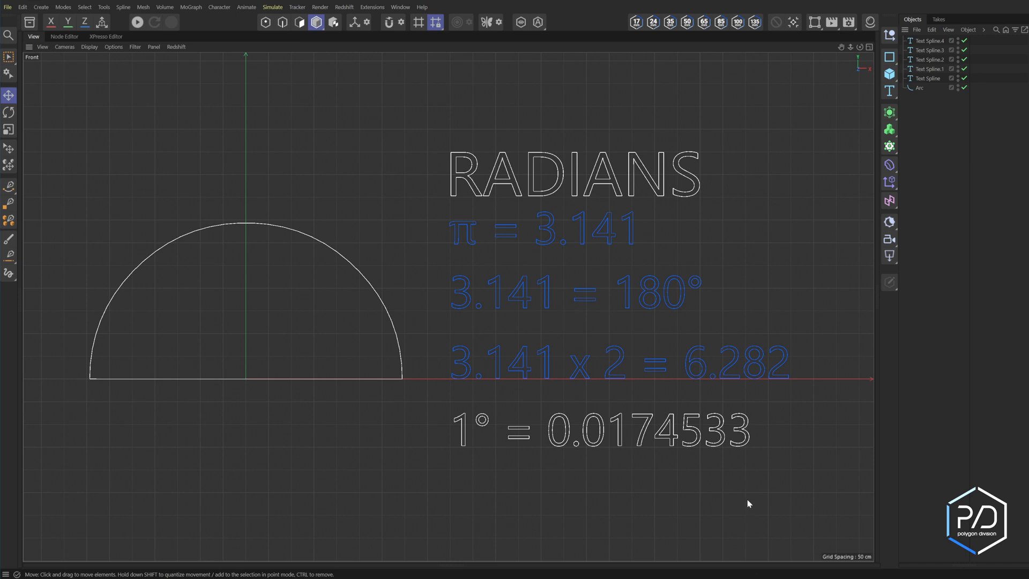
pyautogui.moveTo(756, 509)
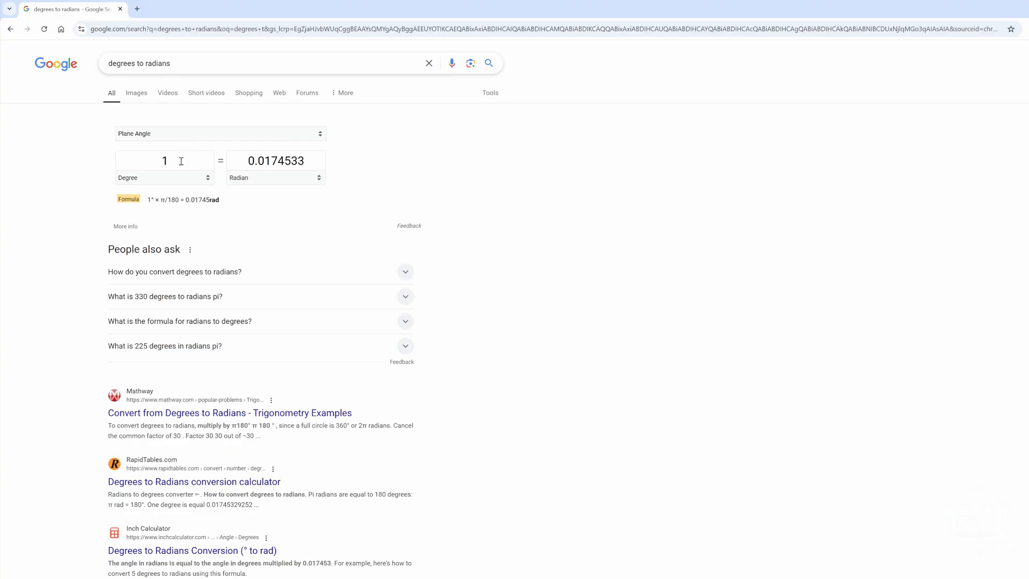
# - Select the degree value in Google's degrees-to-radians converter (1° = 0.0174533 rad)
pyautogui.doubleClick(275, 161)
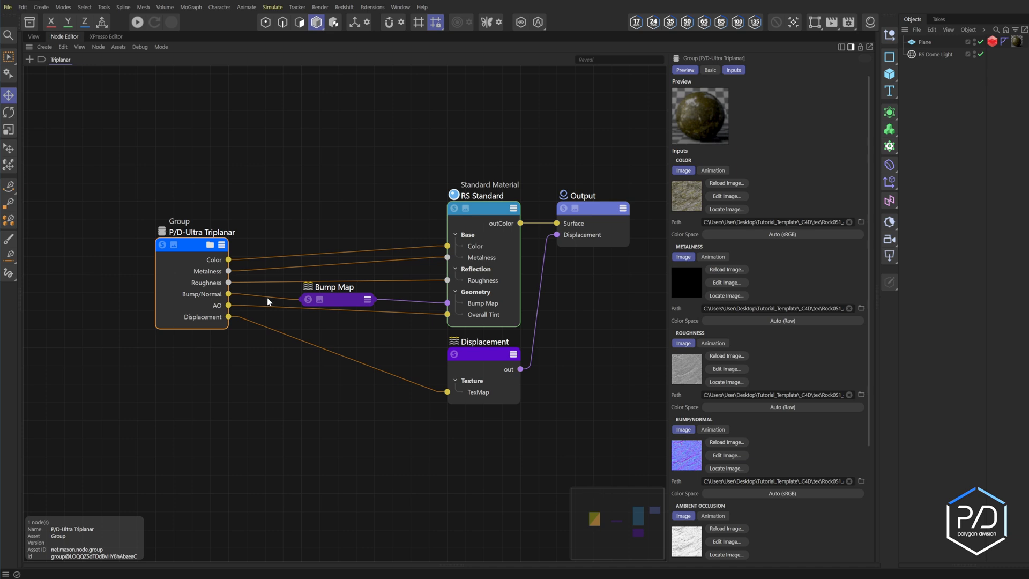
pyautogui.moveTo(196, 260)
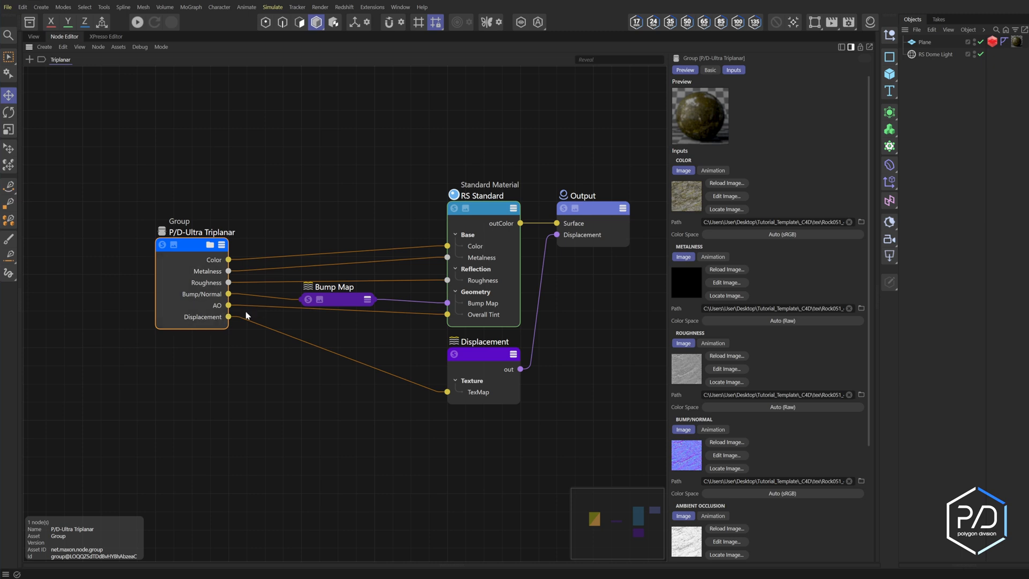
pyautogui.moveTo(243, 336)
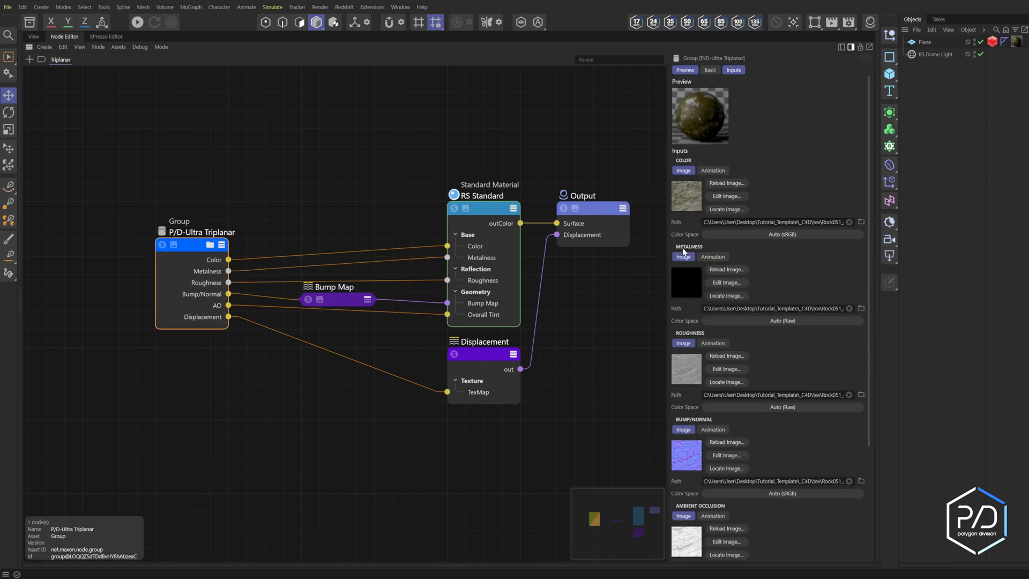
# - Scroll the group's Inputs down to the Transform size, rotation and blend amount settings
pyautogui.scroll(-3)
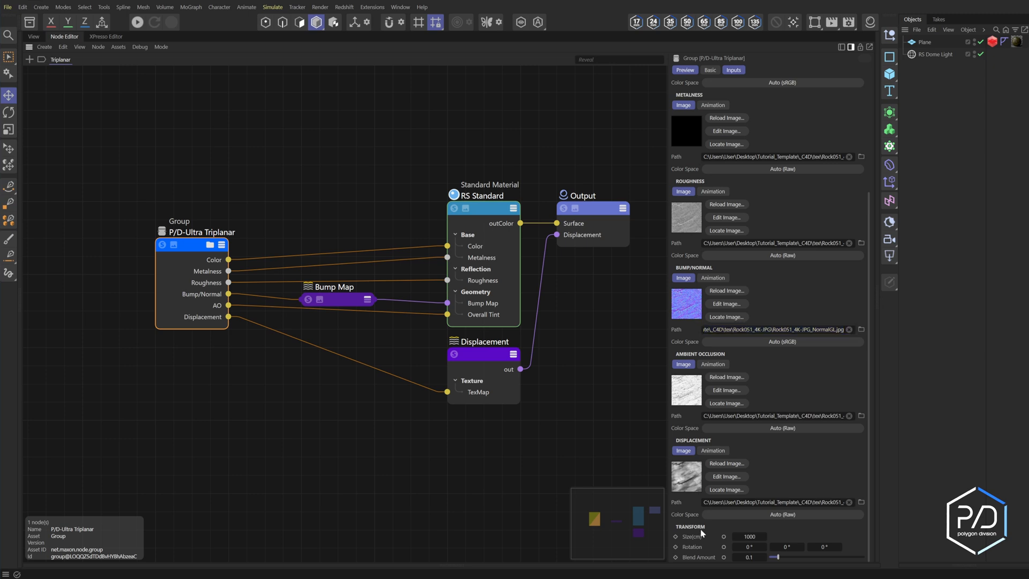
pyautogui.moveTo(772, 557)
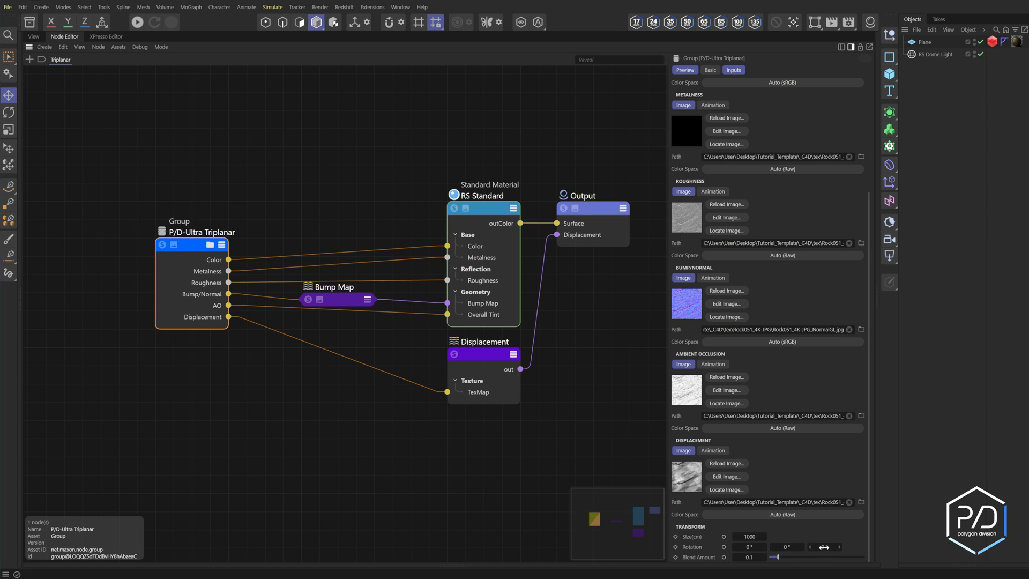
pyautogui.moveTo(650, 538)
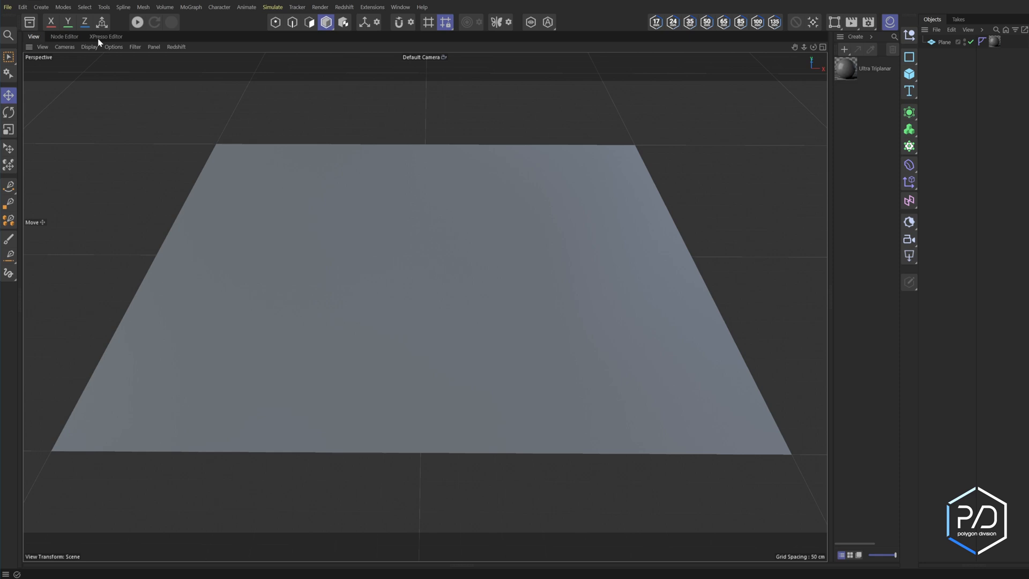
# - Open the Ultra Triplanar node graph, expose RS Standard's Overall Tint input, and select RS Standard
pyautogui.click(64, 36)
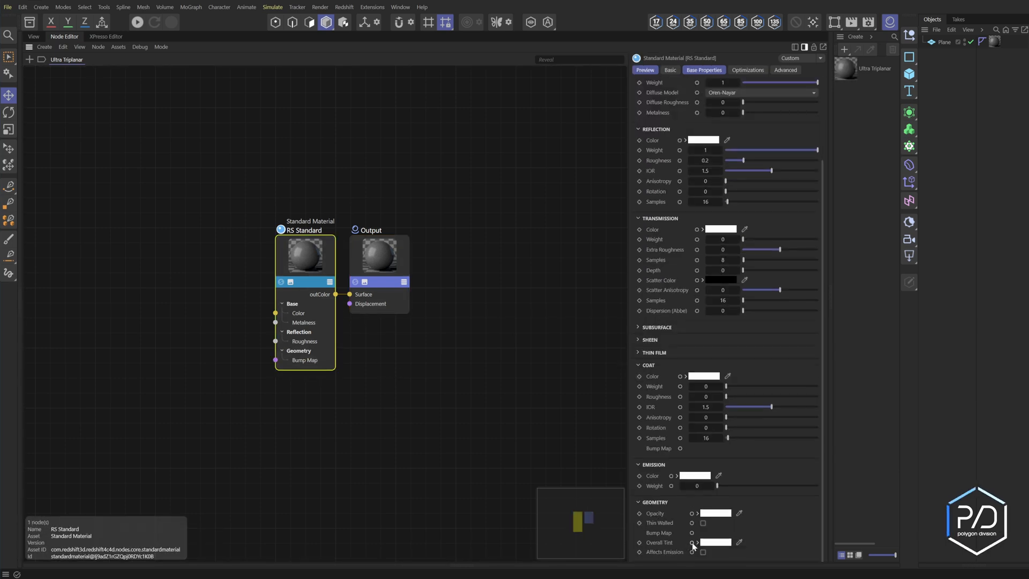
pyautogui.click(379, 260)
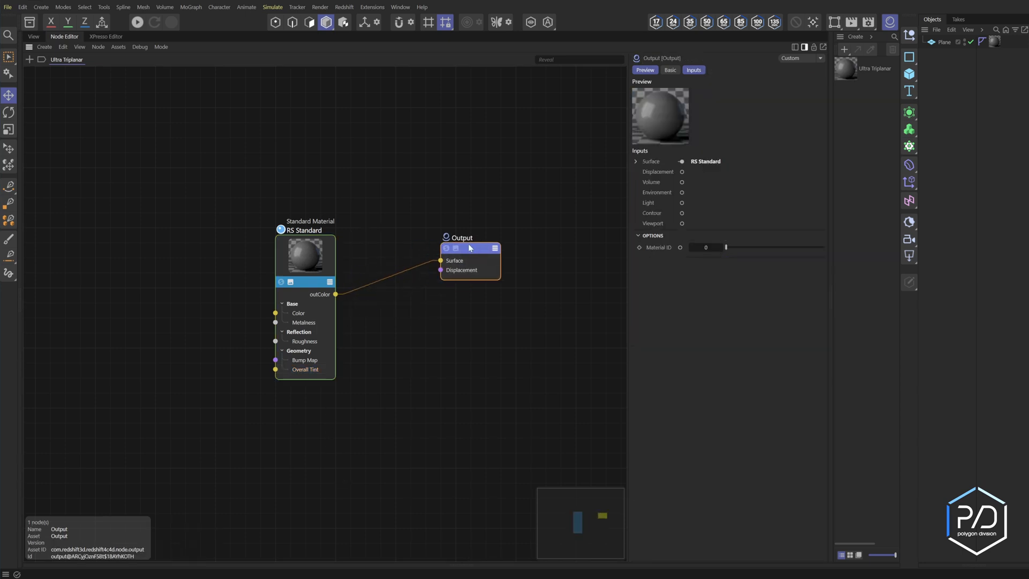
pyautogui.click(305, 256)
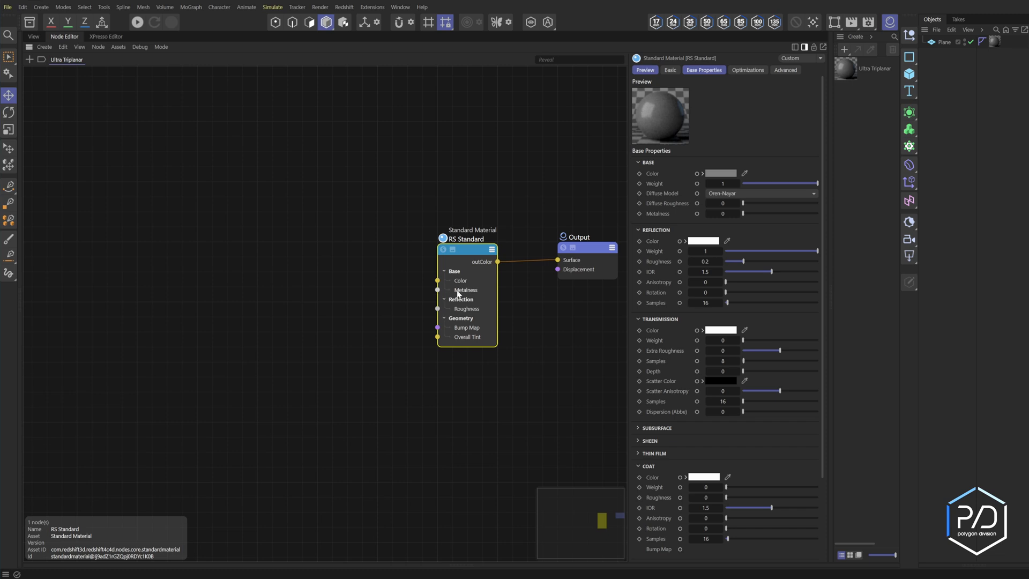
pyautogui.moveTo(458, 347)
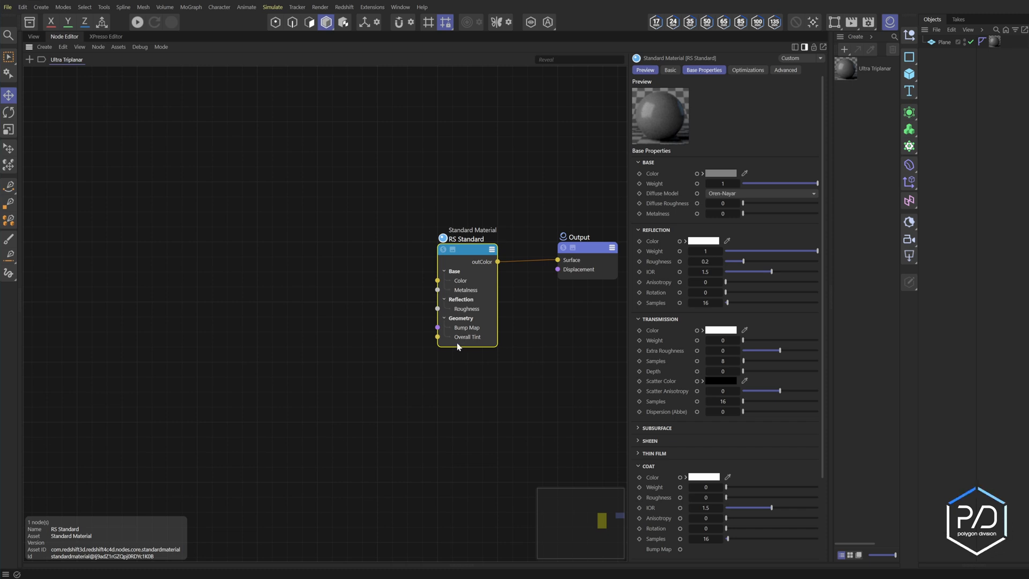
pyautogui.moveTo(370, 401)
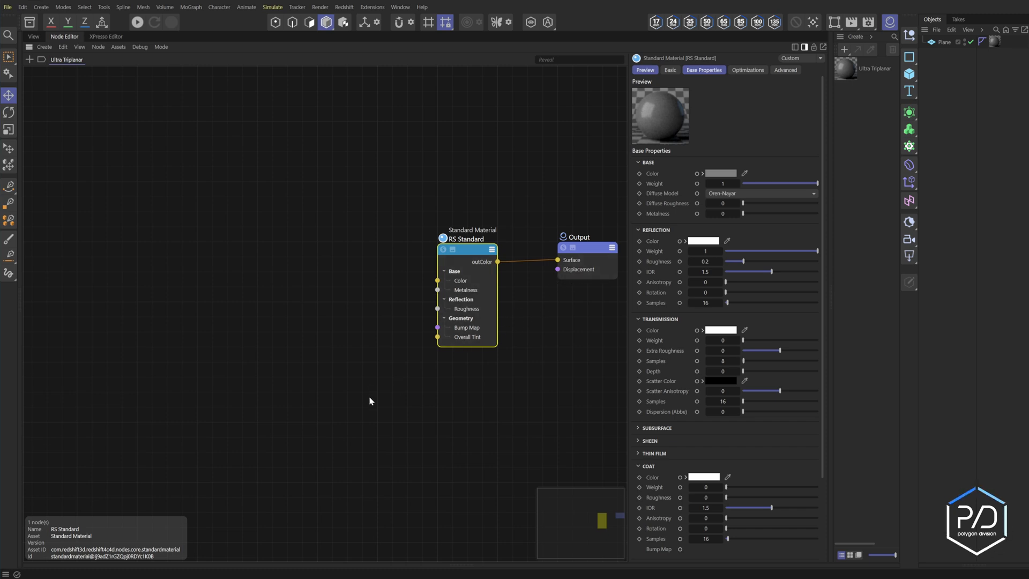
pyautogui.moveTo(357, 392)
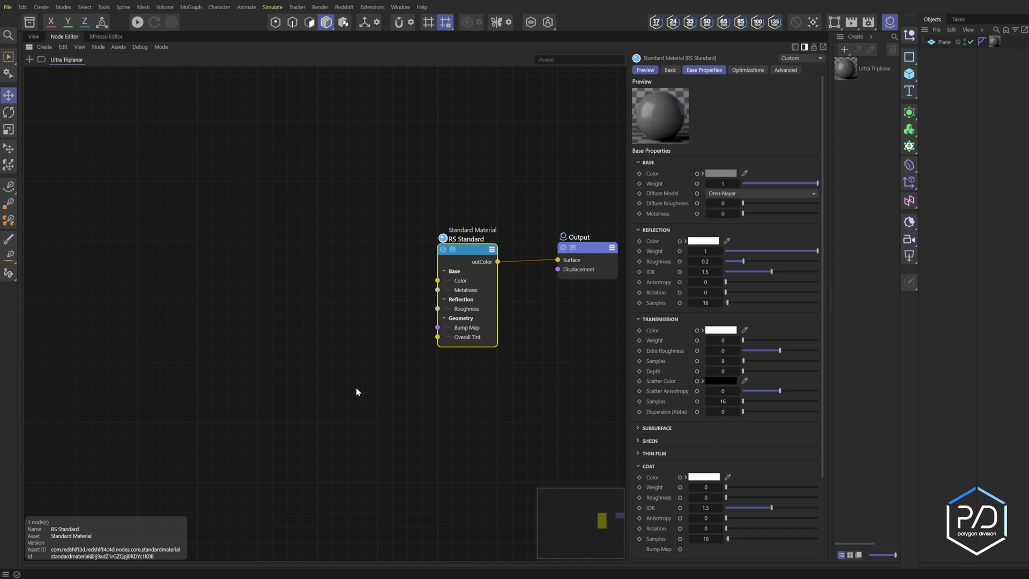
pyautogui.moveTo(412, 366)
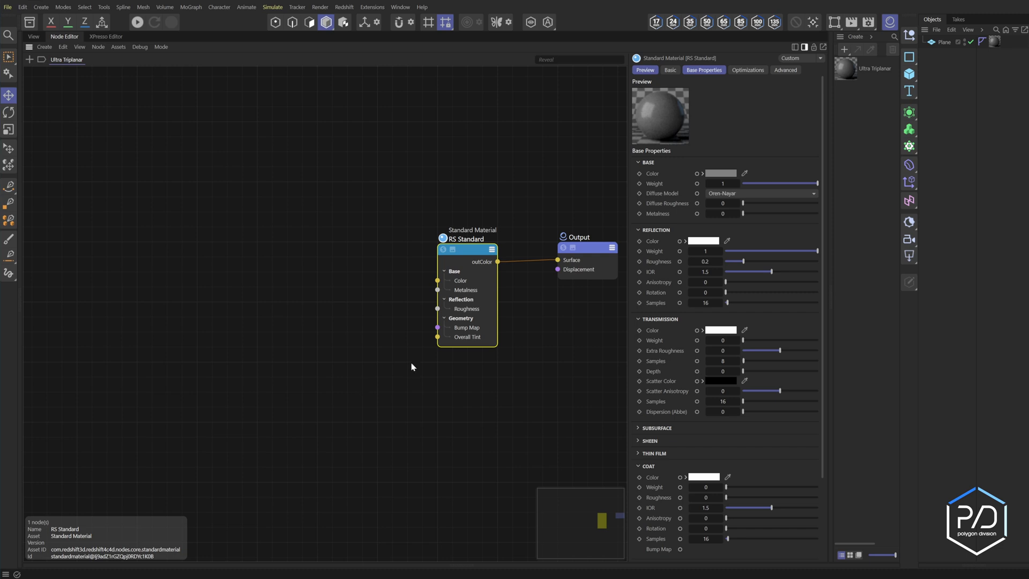
pyautogui.moveTo(467, 362)
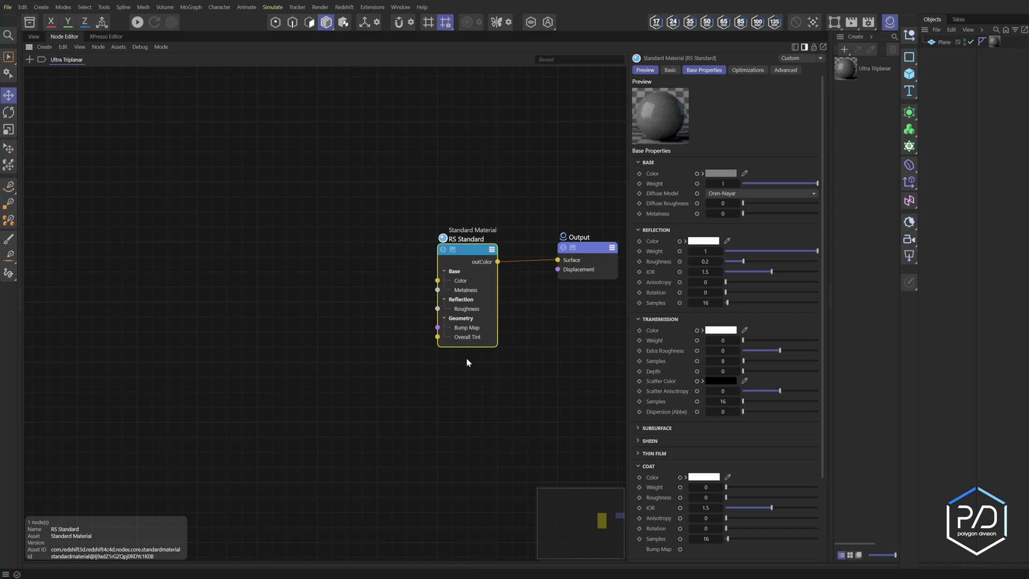
pyautogui.moveTo(468, 363)
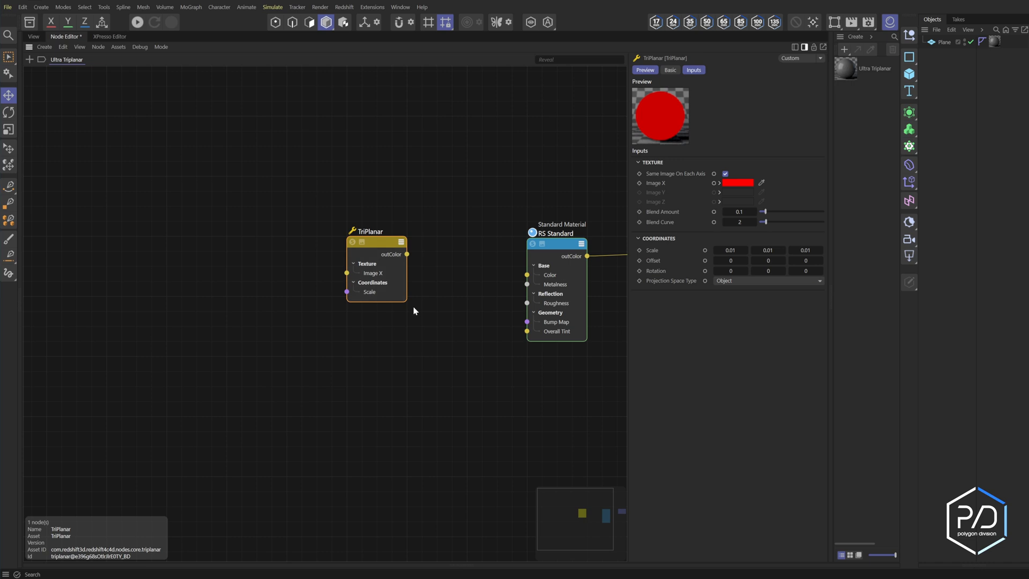
pyautogui.moveTo(432, 298)
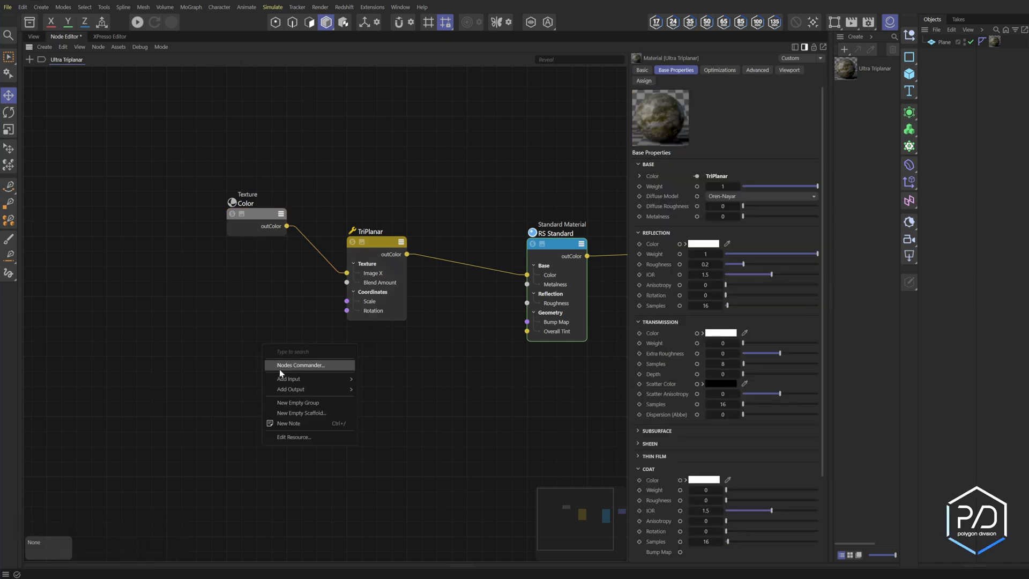
# - Create a group node named Convert, view its basic settings, and step inside it
pyautogui.click(298, 403)
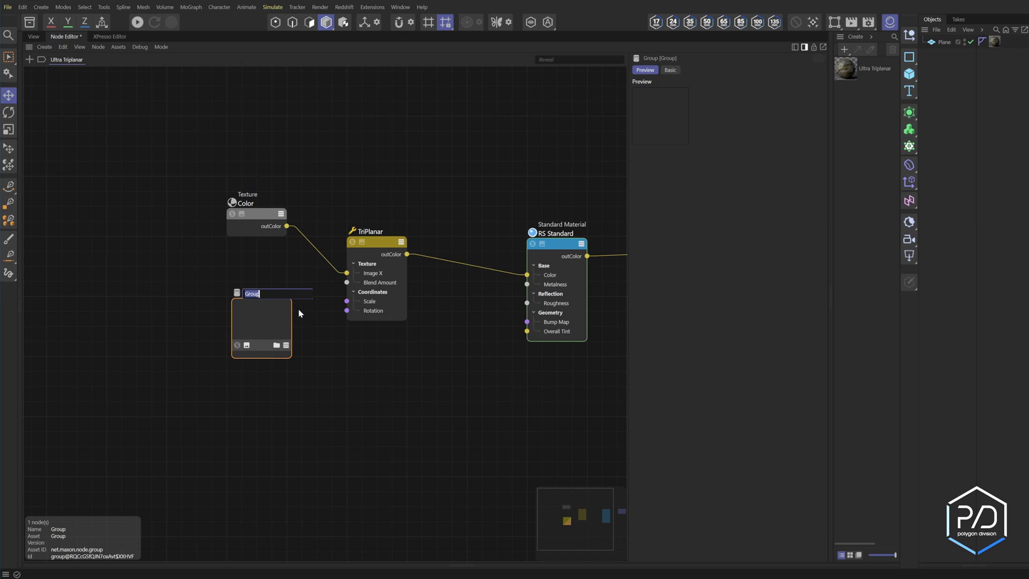
pyautogui.write('Convert')
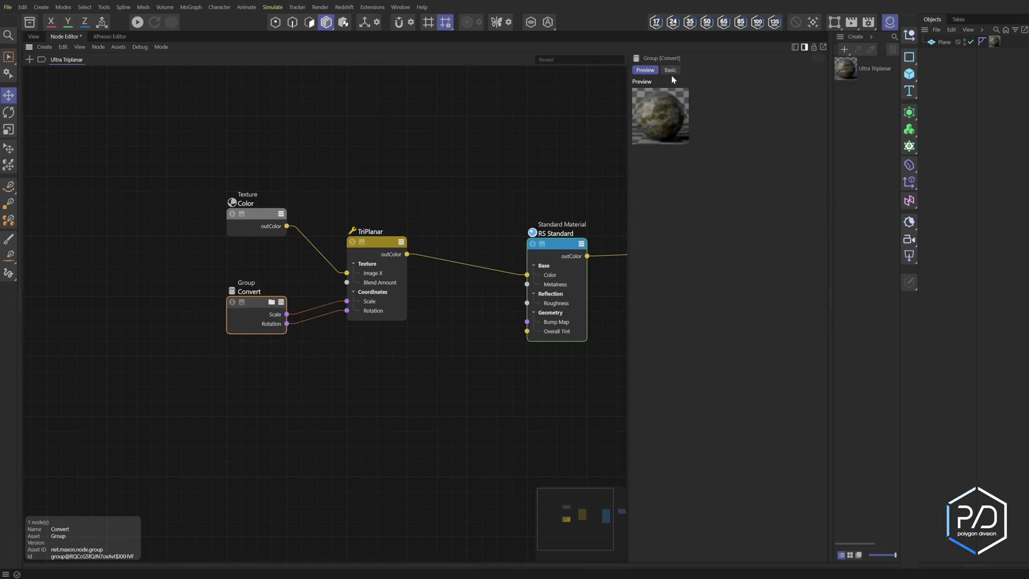
pyautogui.click(669, 69)
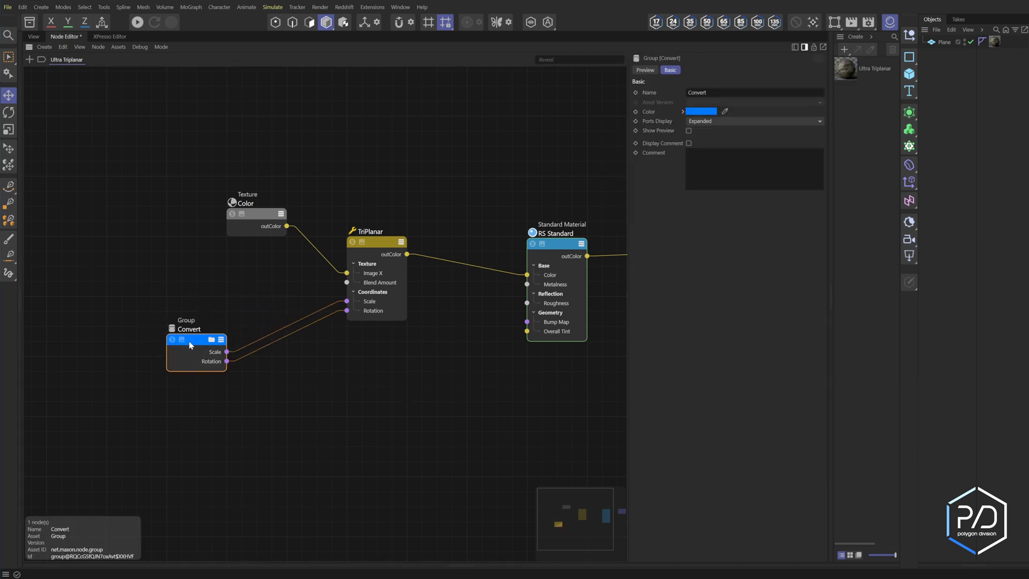
pyautogui.doubleClick(189, 340)
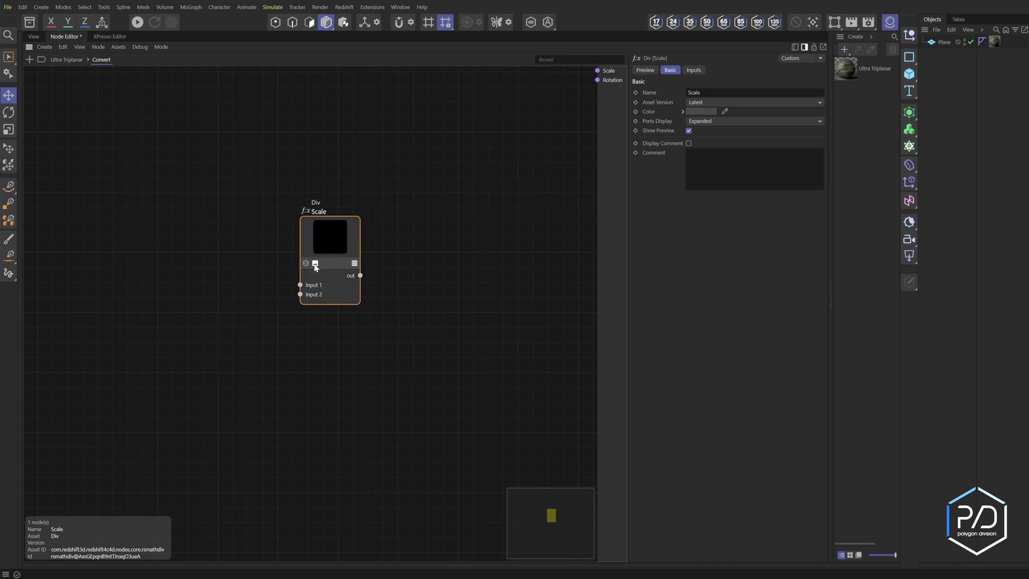
# - Hide the Scale divide node's preview image
pyautogui.click(693, 70)
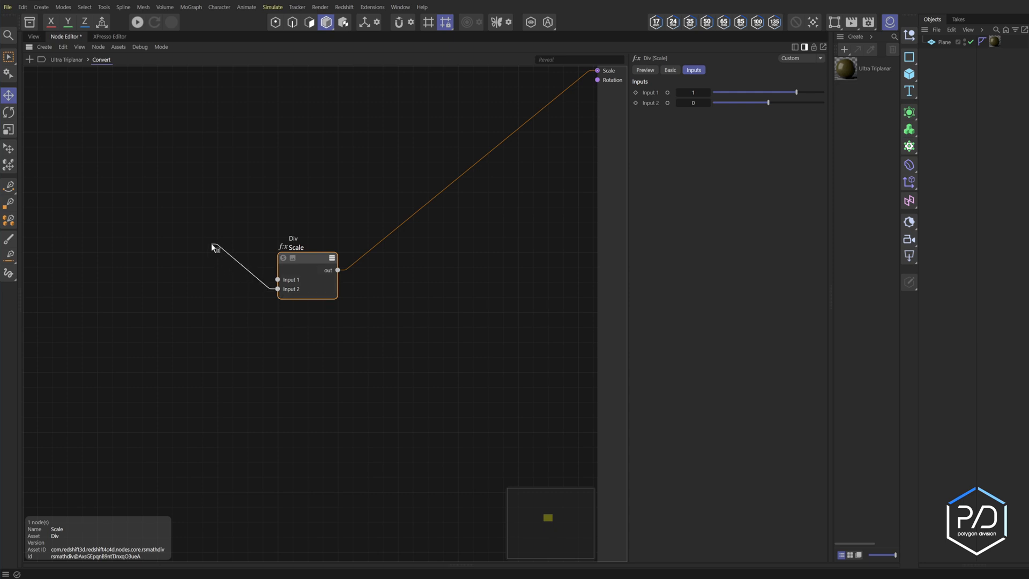
pyautogui.moveTo(211, 254)
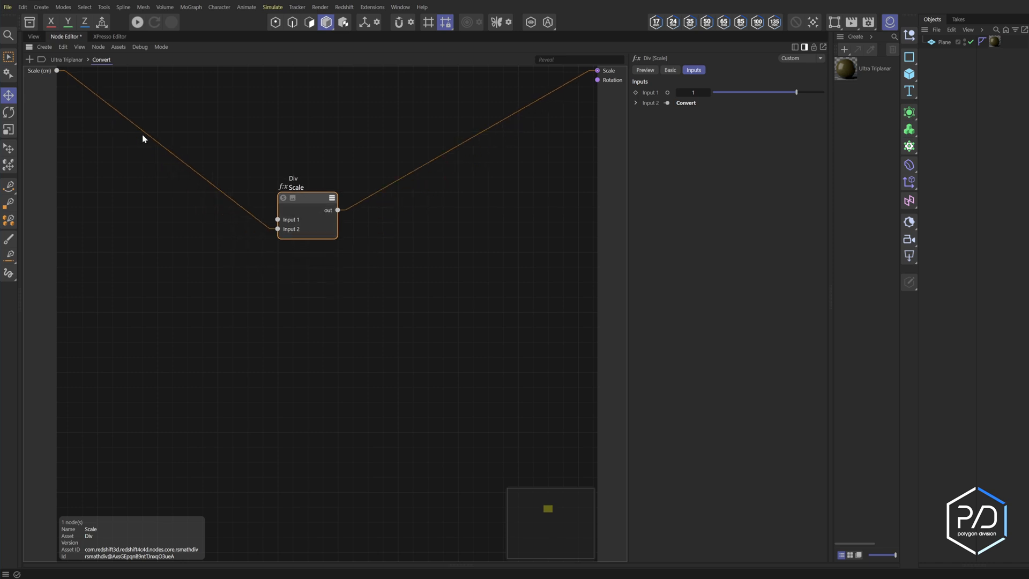
pyautogui.moveTo(553, 178)
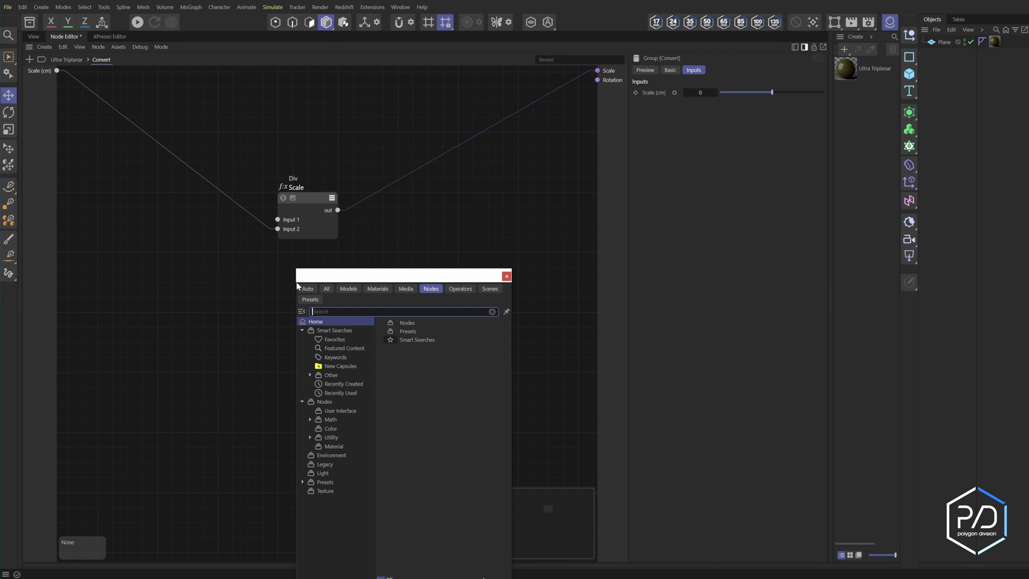
# - Add a Vector Div node found by searching 'div' and wire it into the Rotation output
pyautogui.write('div')
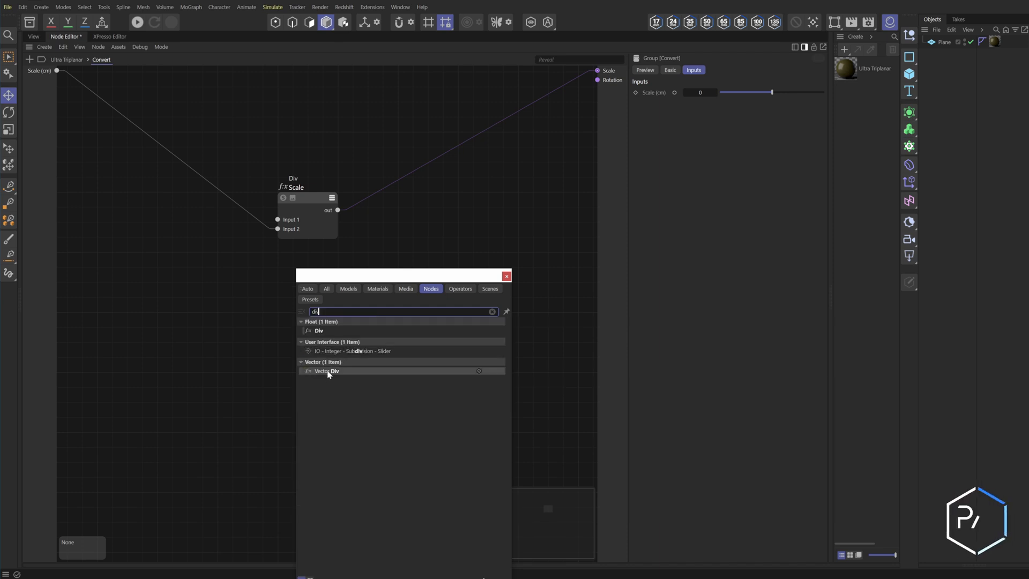
pyautogui.doubleClick(326, 370)
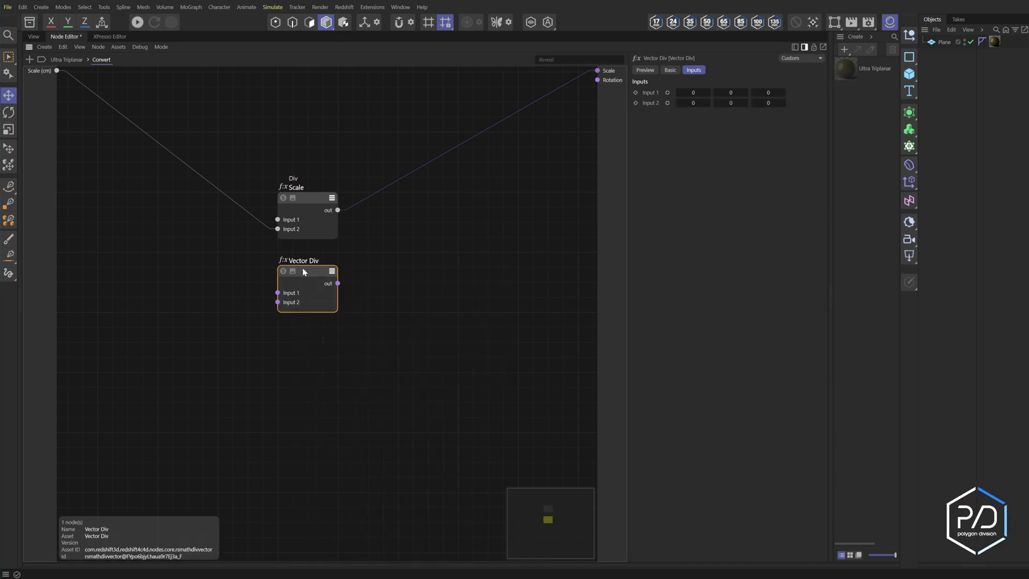
pyautogui.moveTo(305, 271); pyautogui.dragTo(305, 257)
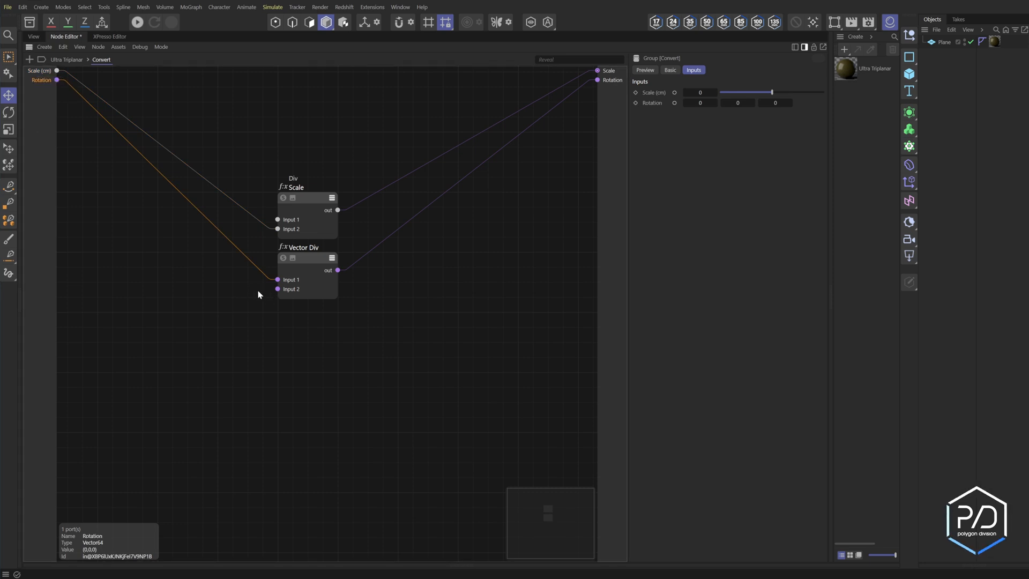
pyautogui.moveTo(41, 79)
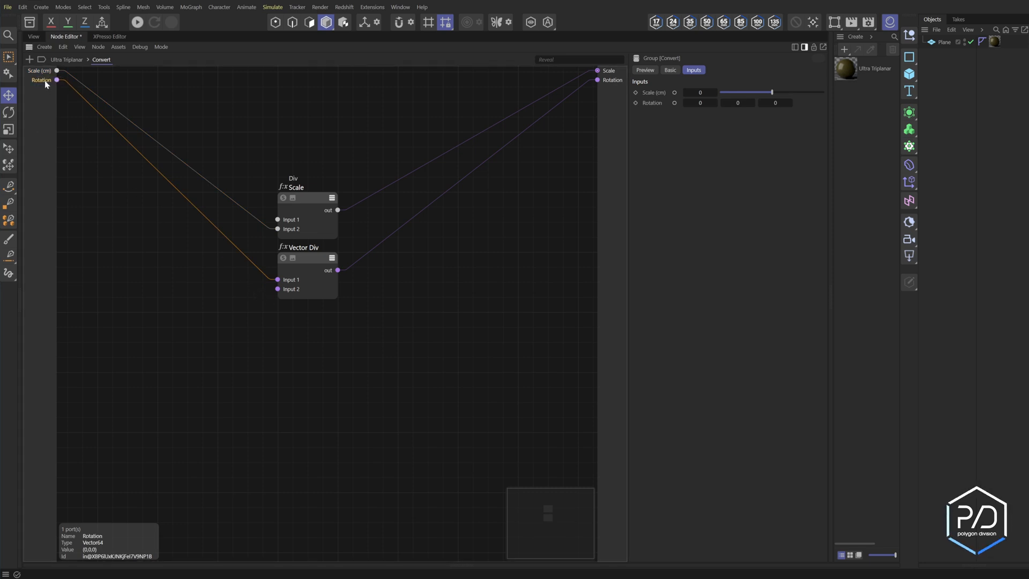
# - Edit the Convert group's Rotation input port so its unit is Degree
pyautogui.rightClick(41, 80)
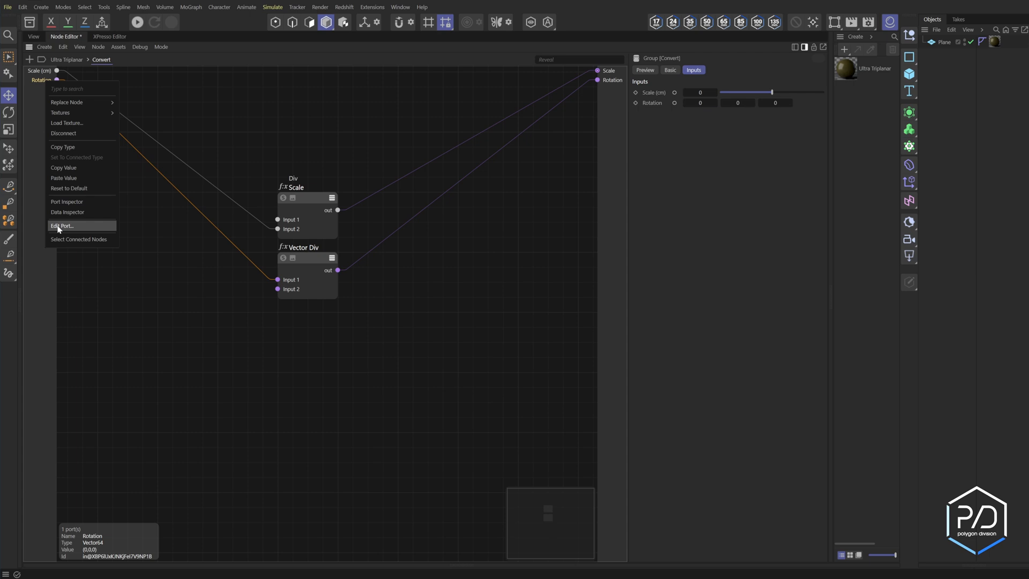
pyautogui.click(61, 225)
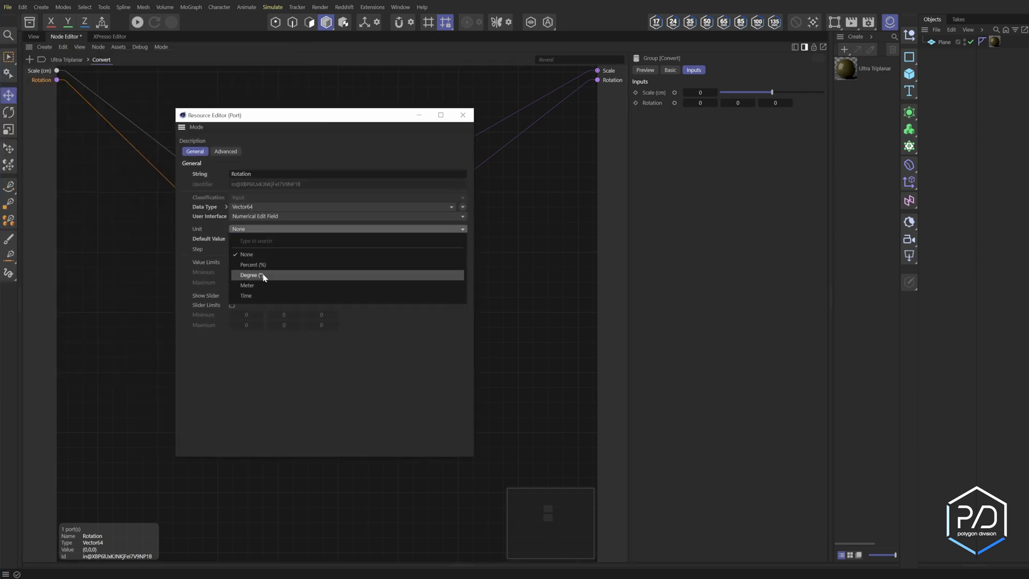
pyautogui.click(249, 275)
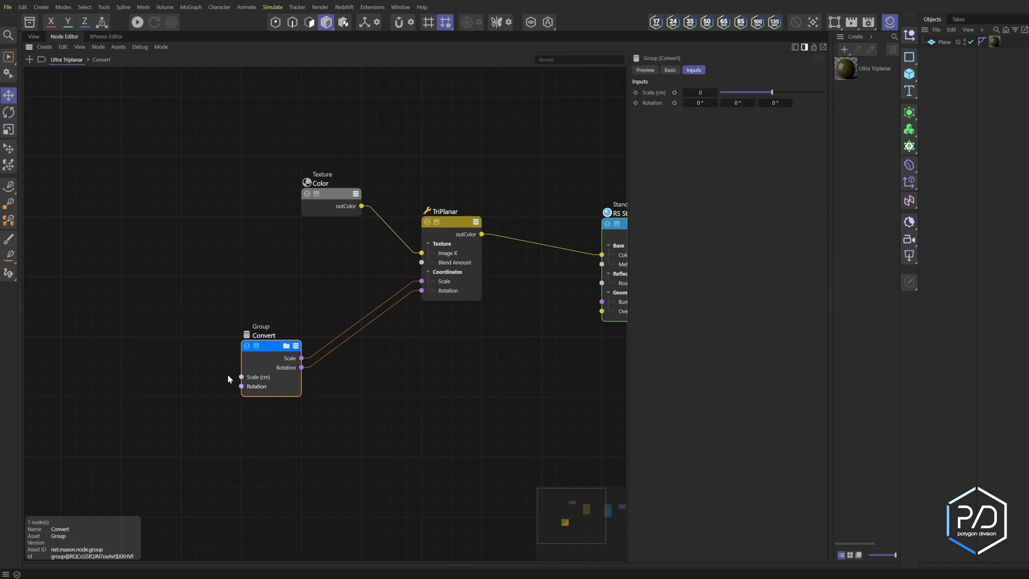
# - Inspect the TriPlanar node's inputs, then select another node in the graph
pyautogui.click(443, 220)
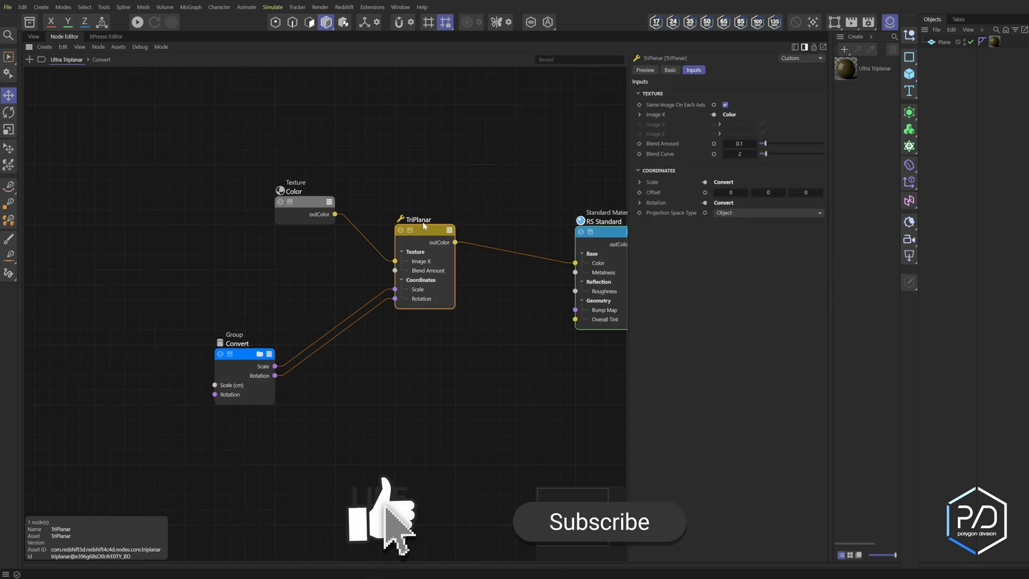
pyautogui.click(304, 119)
pyautogui.write('Bump')
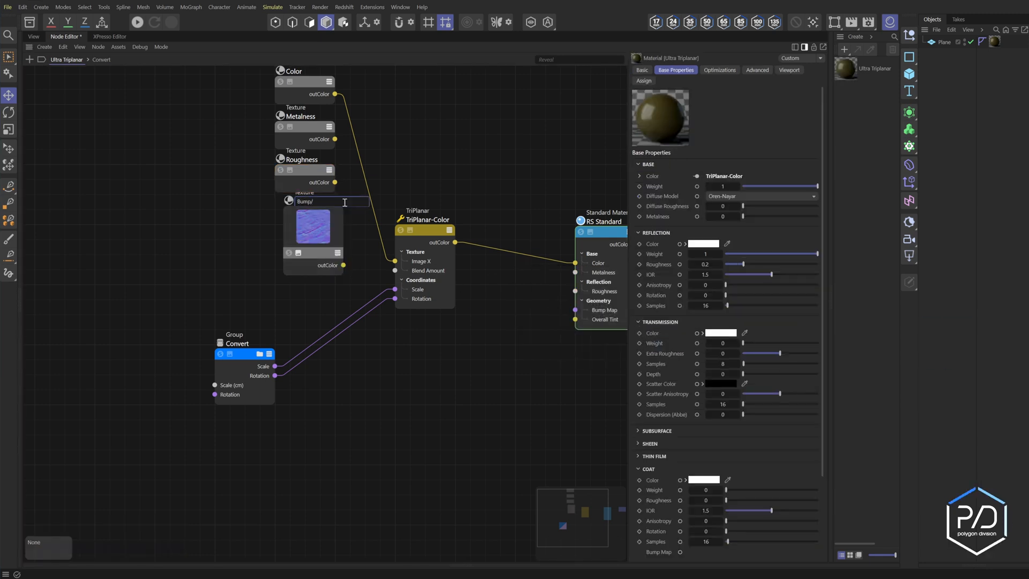
# - Finish naming the bump texture Bump/Normal and collapse the AO texture's preview
pyautogui.click(304, 216)
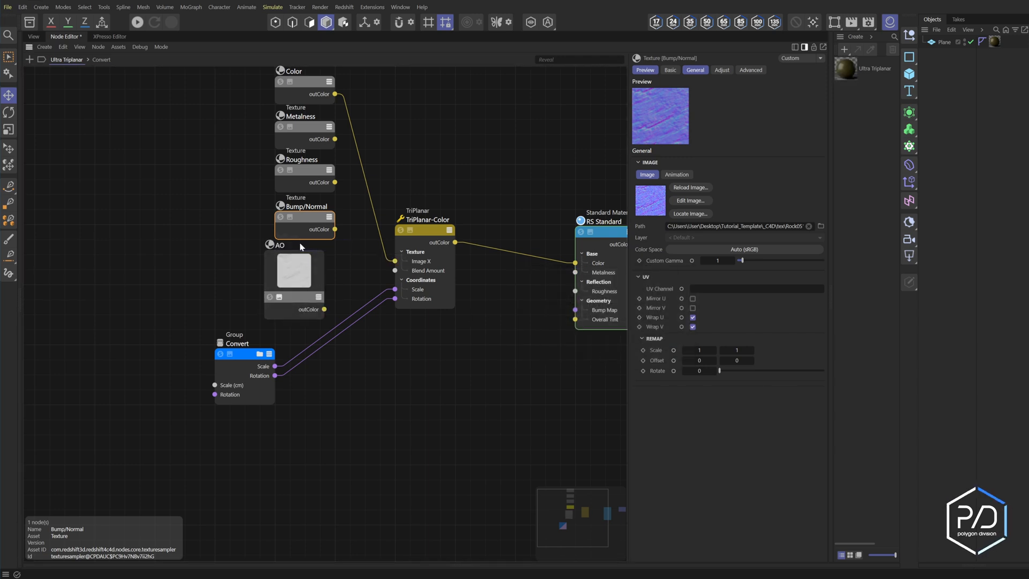
pyautogui.click(294, 269)
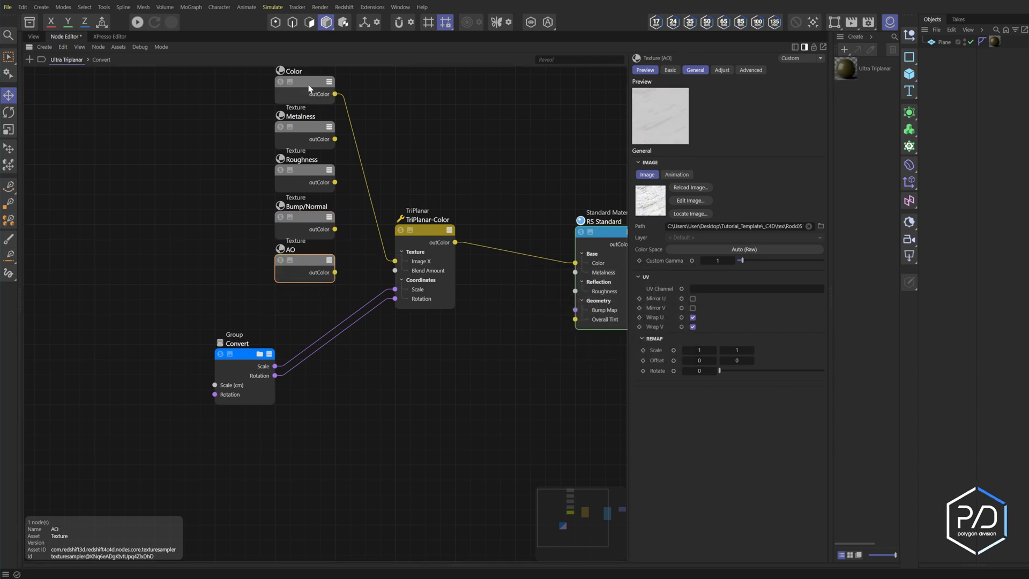
# - Expose the Color texture's Filename input, then select a lower texture node
pyautogui.click(305, 91)
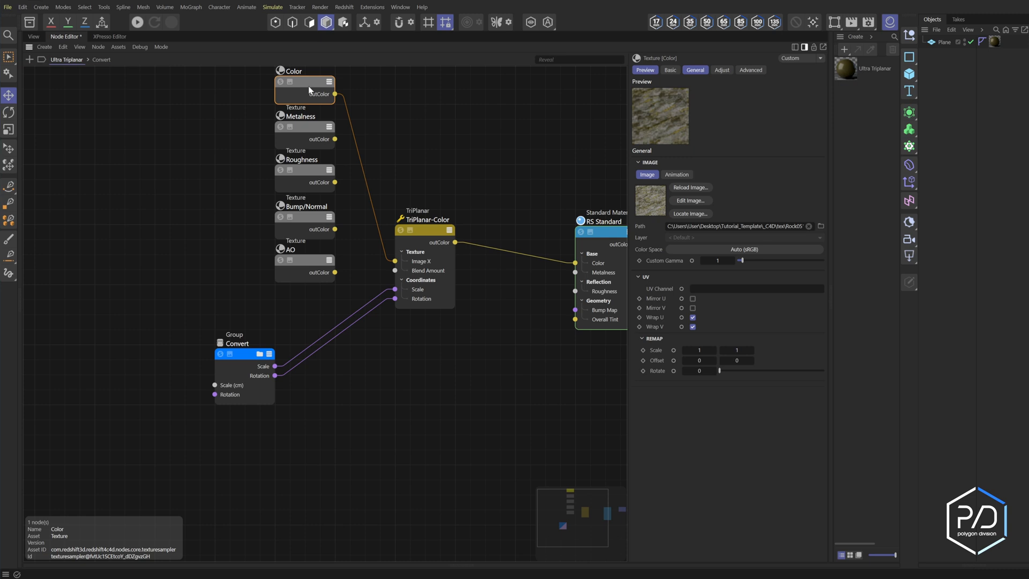
pyautogui.moveTo(310, 89)
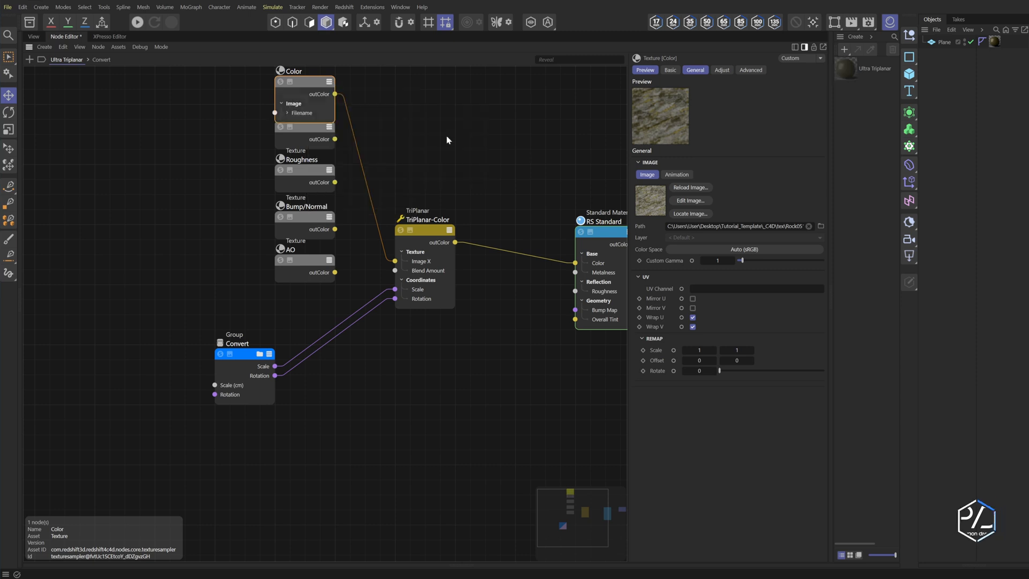
pyautogui.click(304, 117)
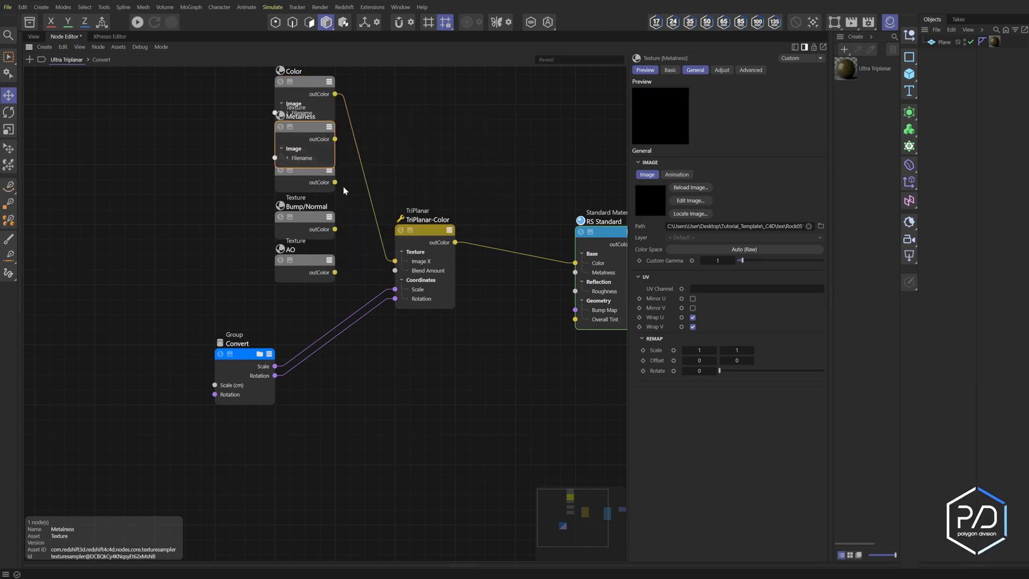
pyautogui.click(305, 272)
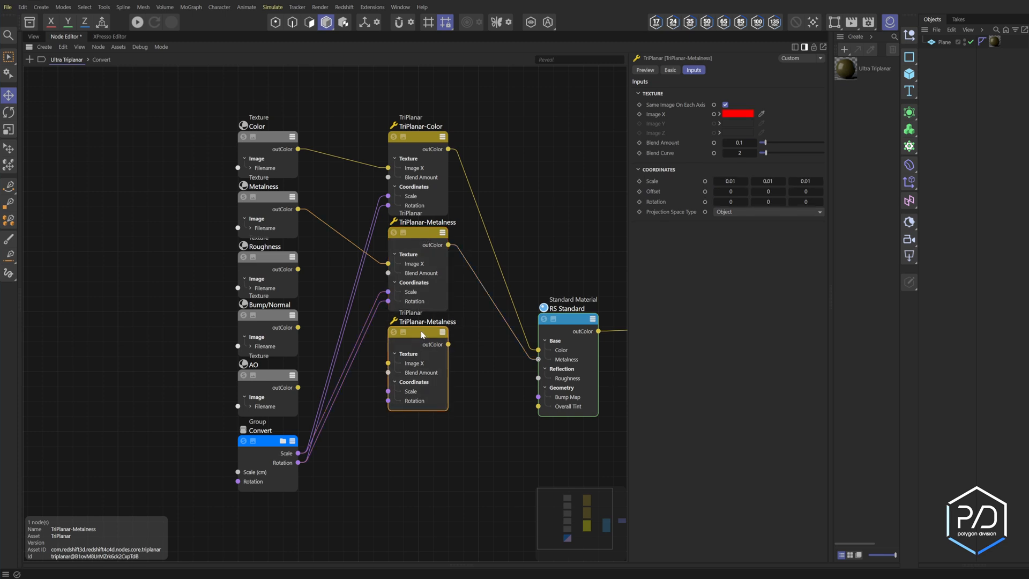
# - Rename the copied tri-planar nodes to TriPlanar-Roughness and TriPlanar-Bump and add the Blend Amount port
pyautogui.doubleClick(423, 322)
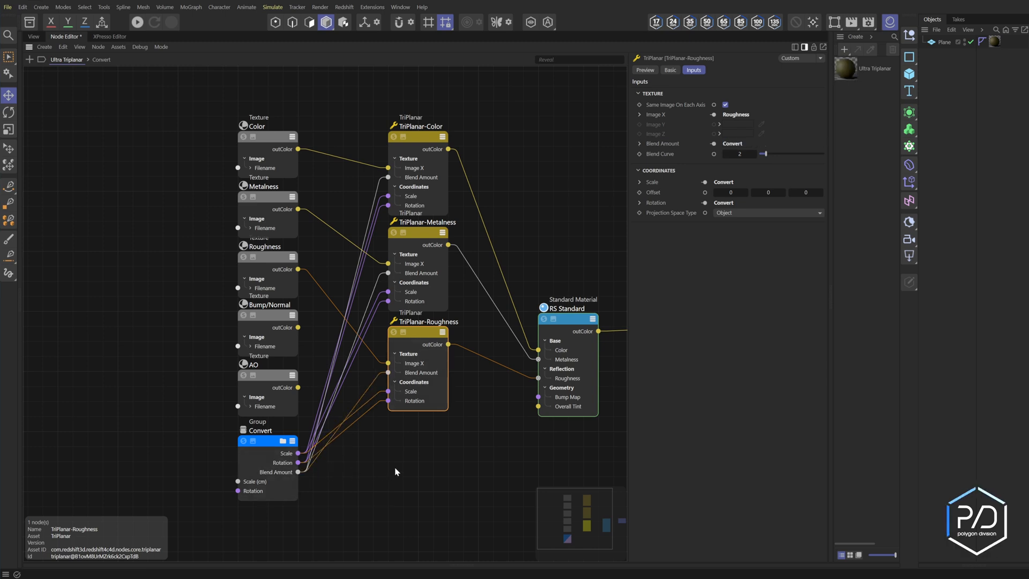
pyautogui.doubleClick(260, 430)
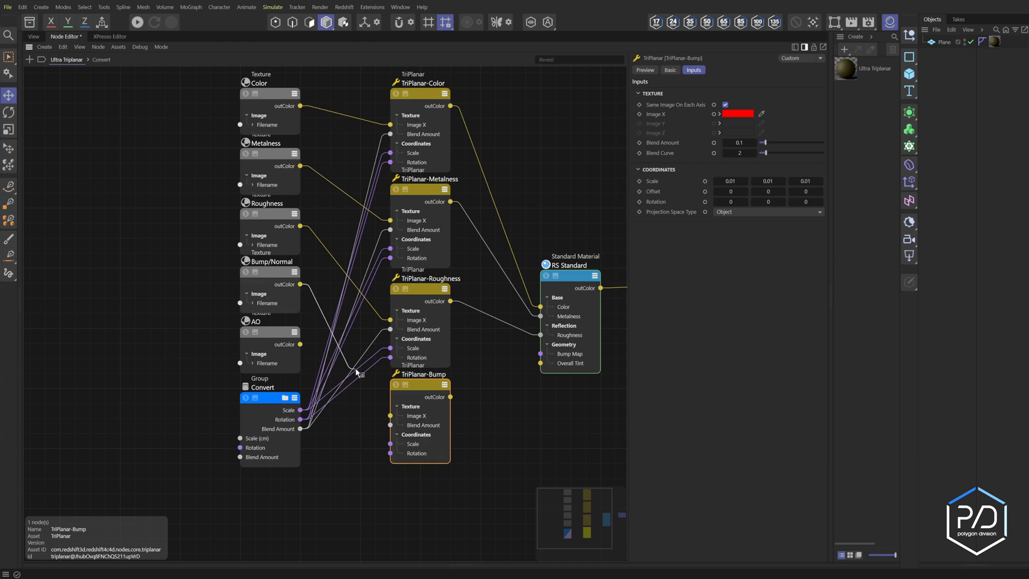
pyautogui.click(569, 274)
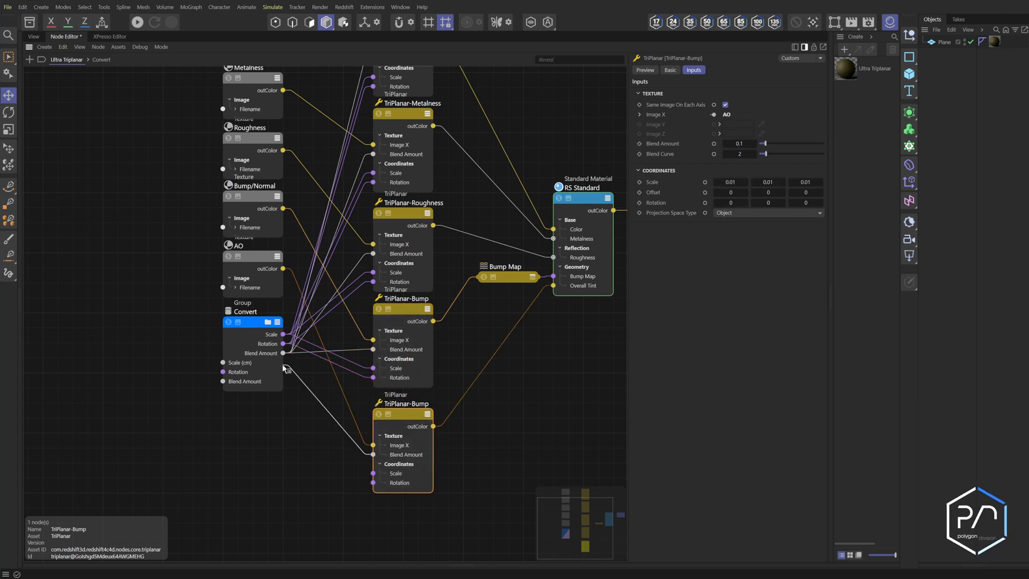
# - Check Convert's Blend Amount, then search 'displ' and add a Displacement node
pyautogui.click(246, 321)
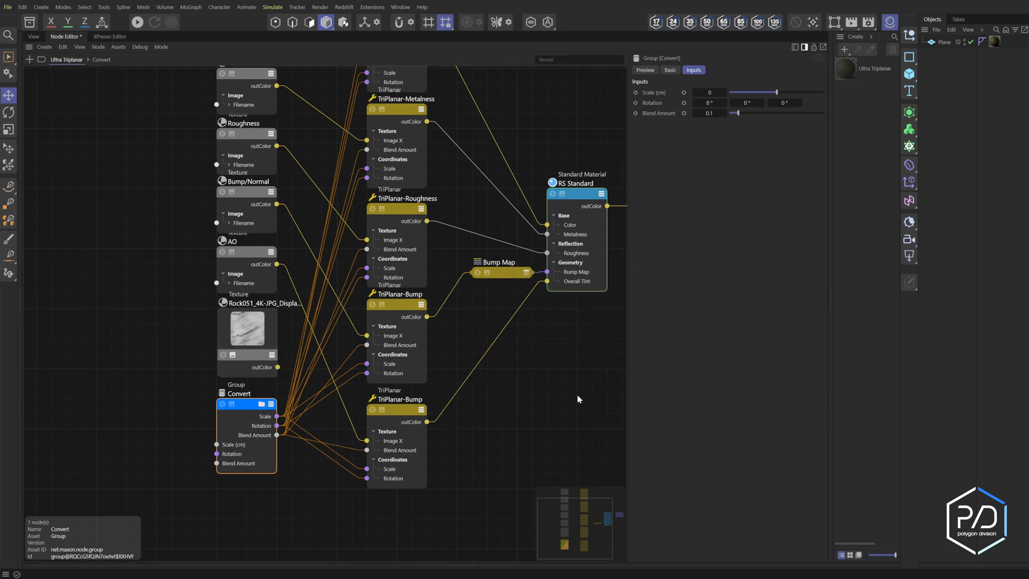
pyautogui.click(246, 322)
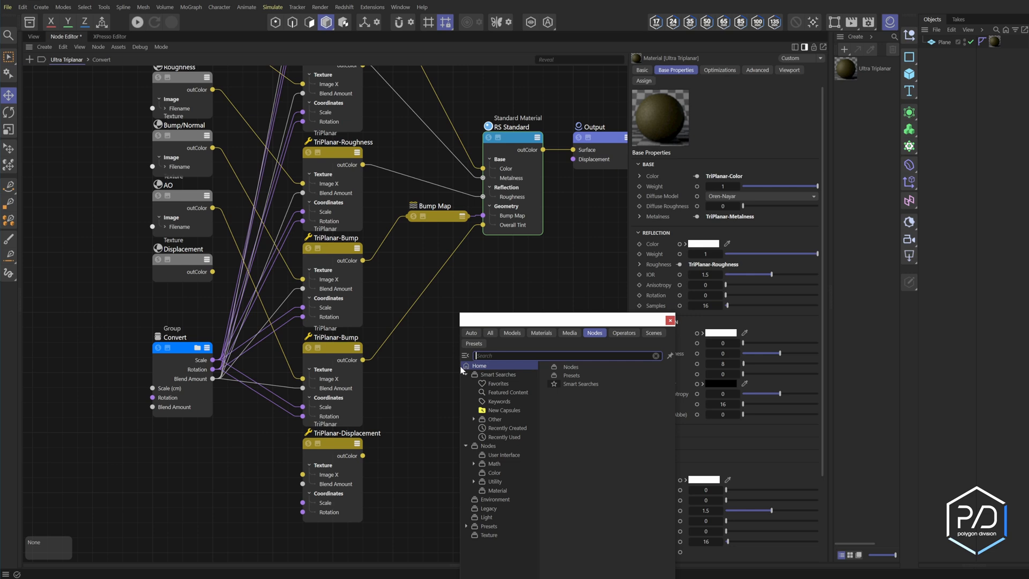
pyautogui.write('displ')
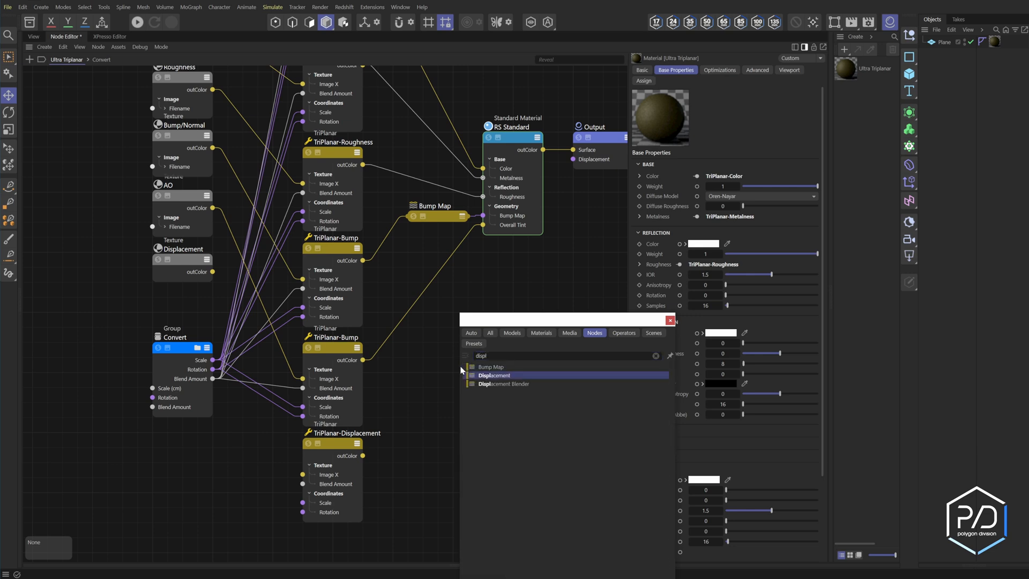
pyautogui.doubleClick(494, 374)
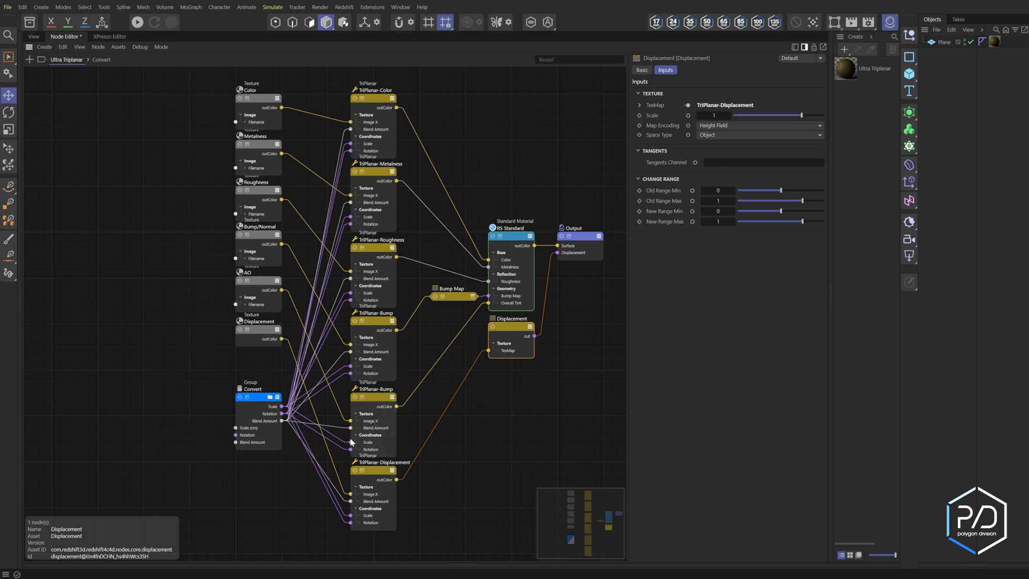
pyautogui.moveTo(301, 264)
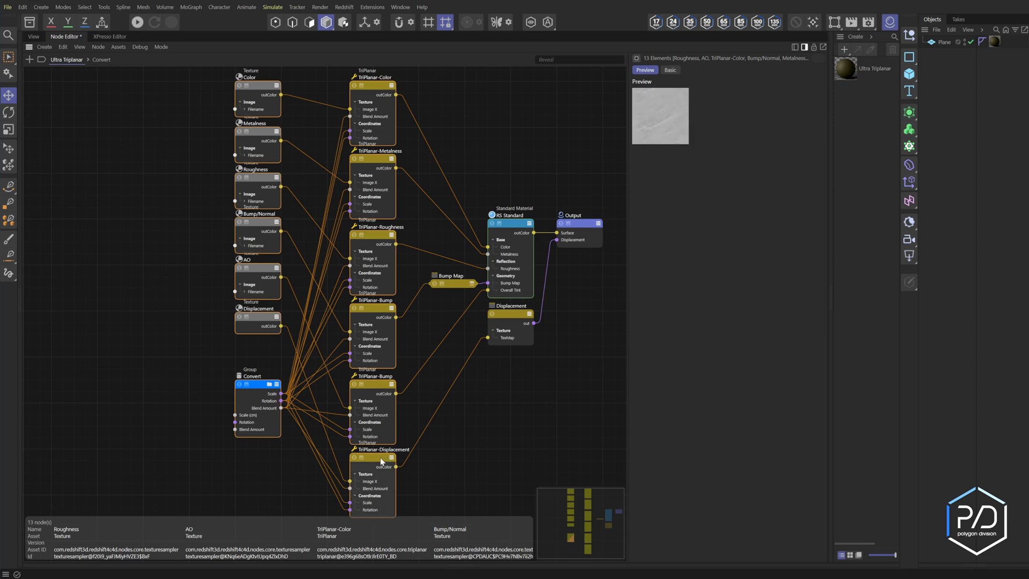
# - Group the thirteen selected texture, TriPlanar and Convert nodes into one group node
pyautogui.rightClick(380, 459)
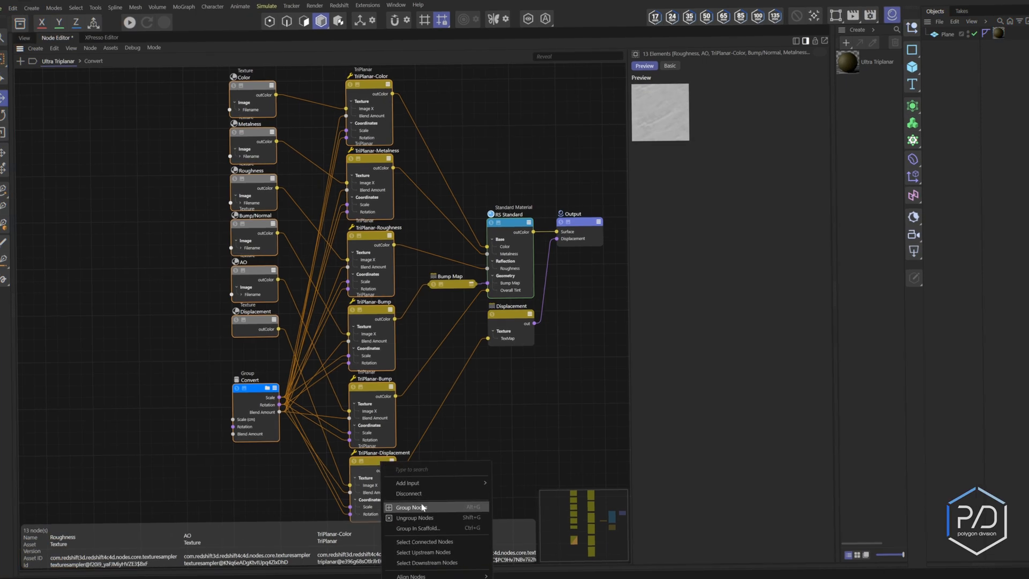
pyautogui.click(410, 506)
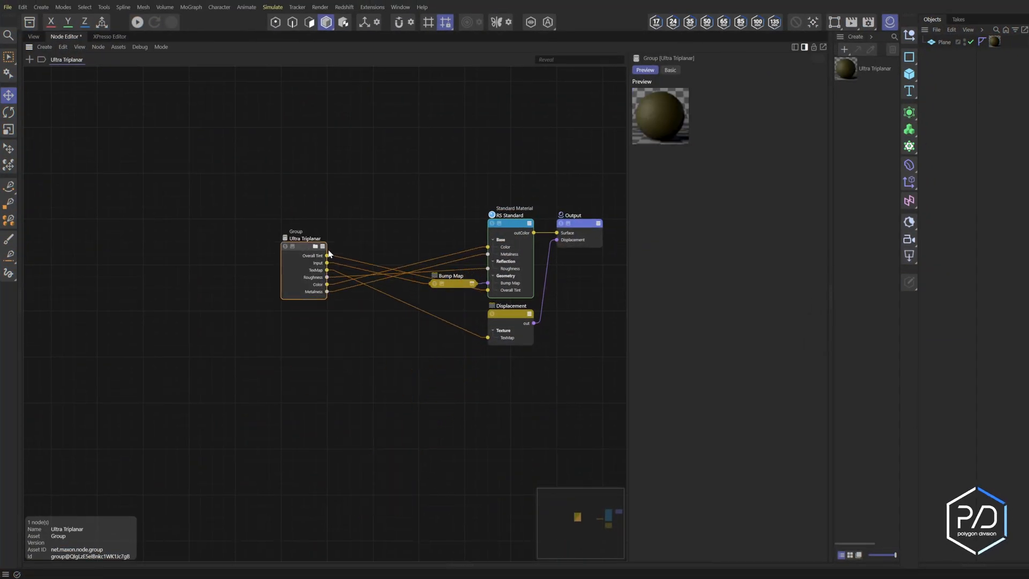
# - Enter the Ultra Triplanar group to edit its output port names and order
pyautogui.scroll(3)
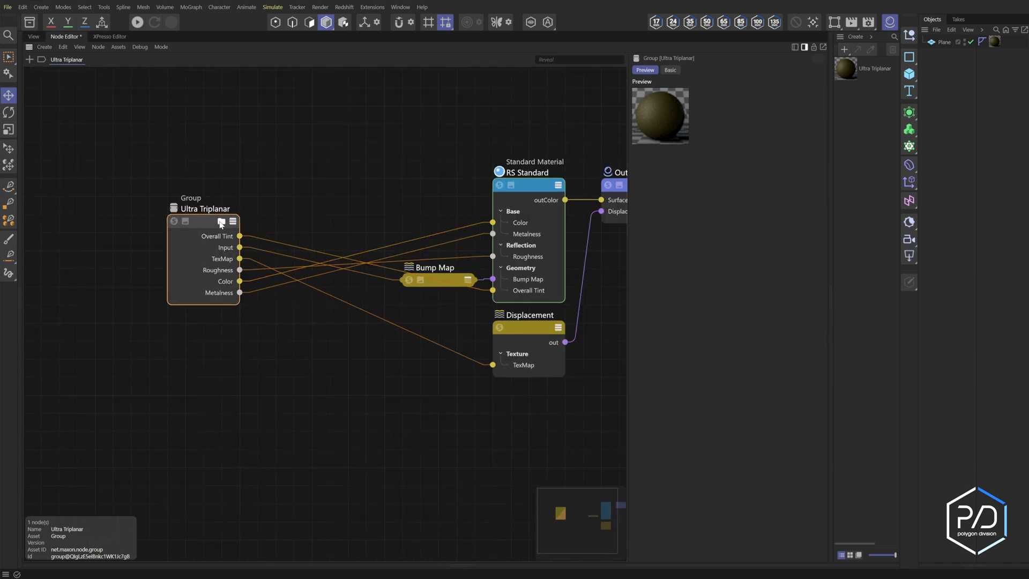
pyautogui.doubleClick(203, 222)
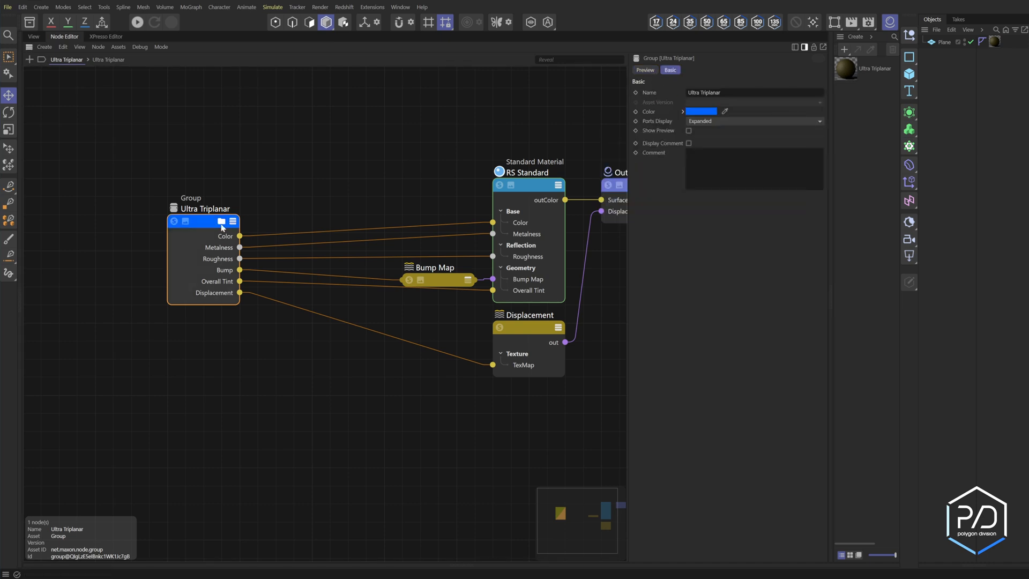
# - Expose the Displacement texture's filename as a renamed group input, then add another input
pyautogui.doubleClick(204, 221)
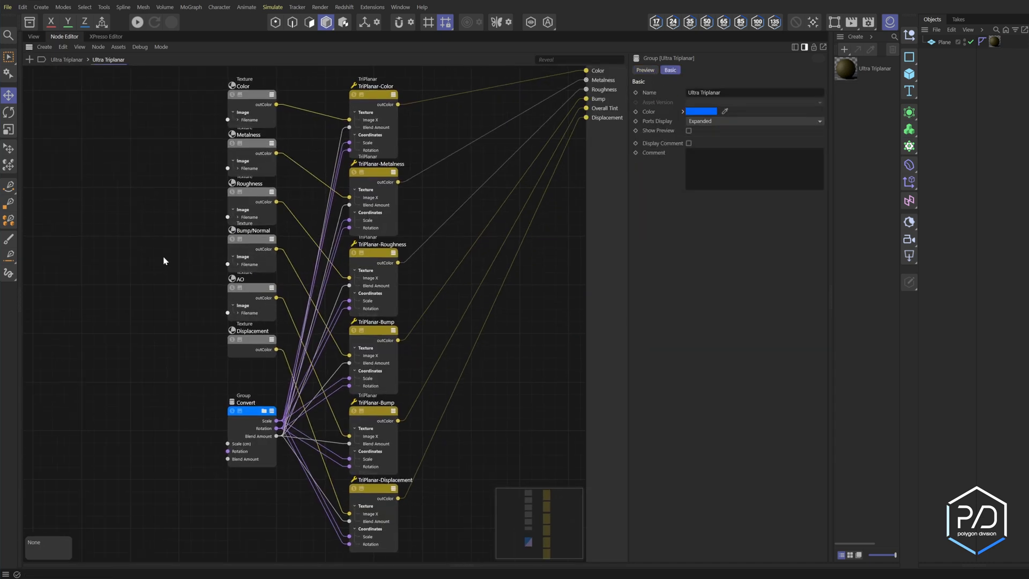
pyautogui.moveTo(232, 437)
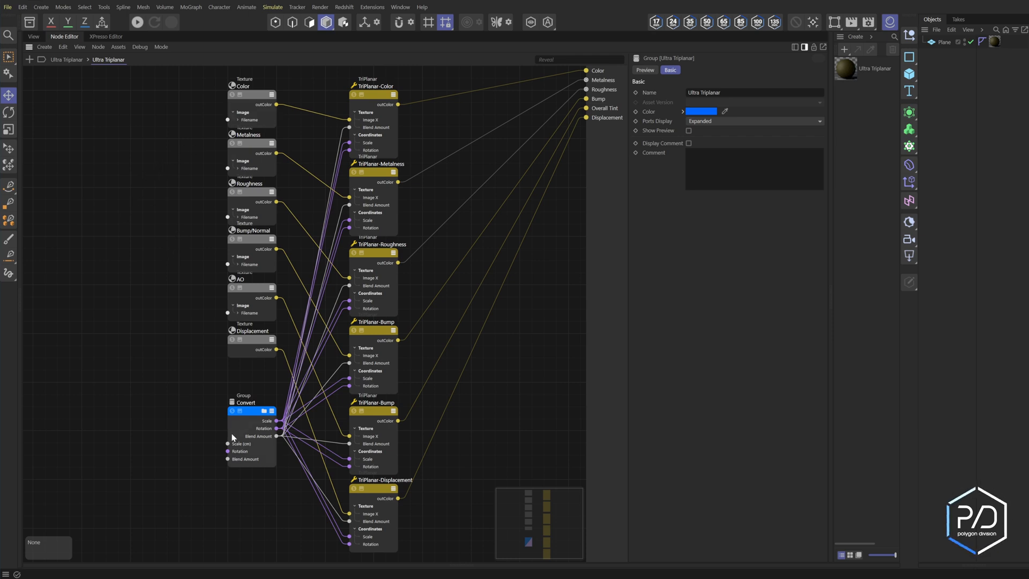
pyautogui.moveTo(80, 210)
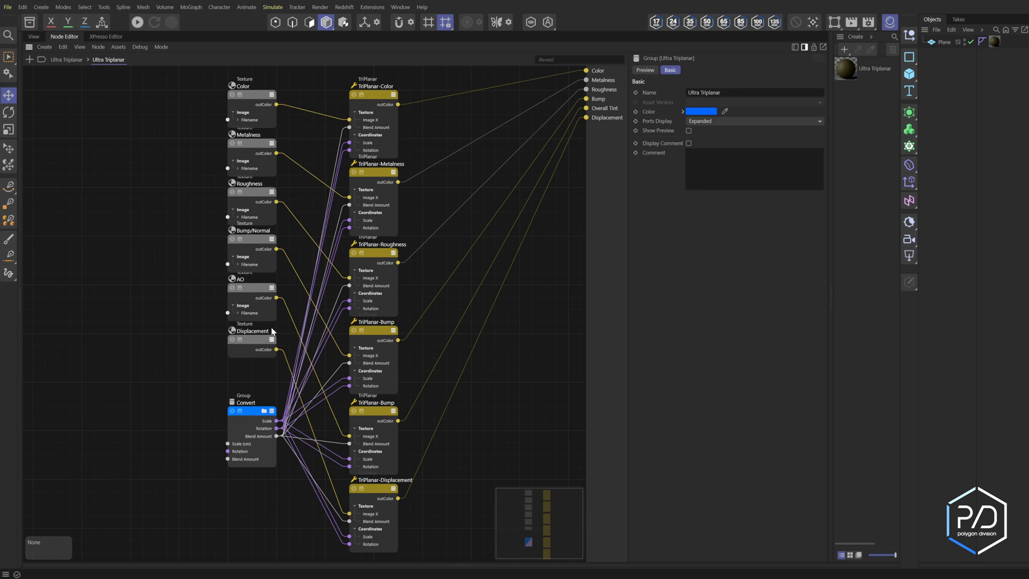
pyautogui.moveTo(248, 442)
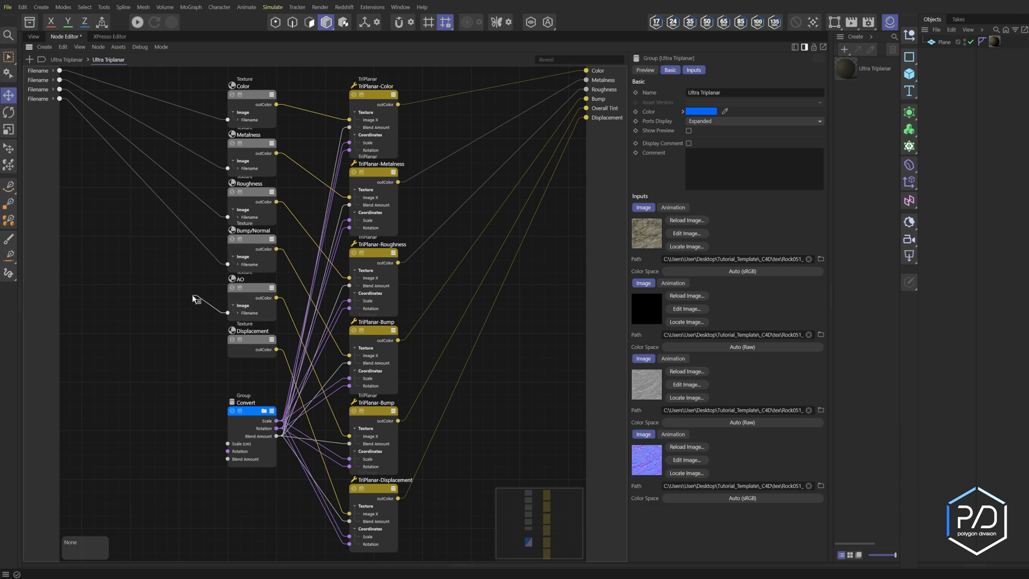
pyautogui.rightClick(251, 342)
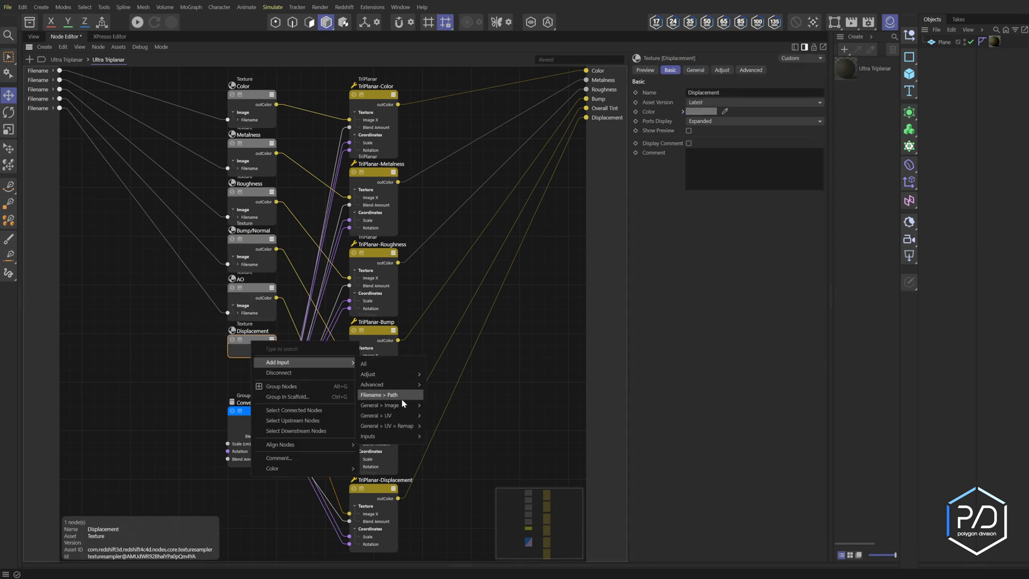
pyautogui.click(379, 394)
pyautogui.write('Bump')
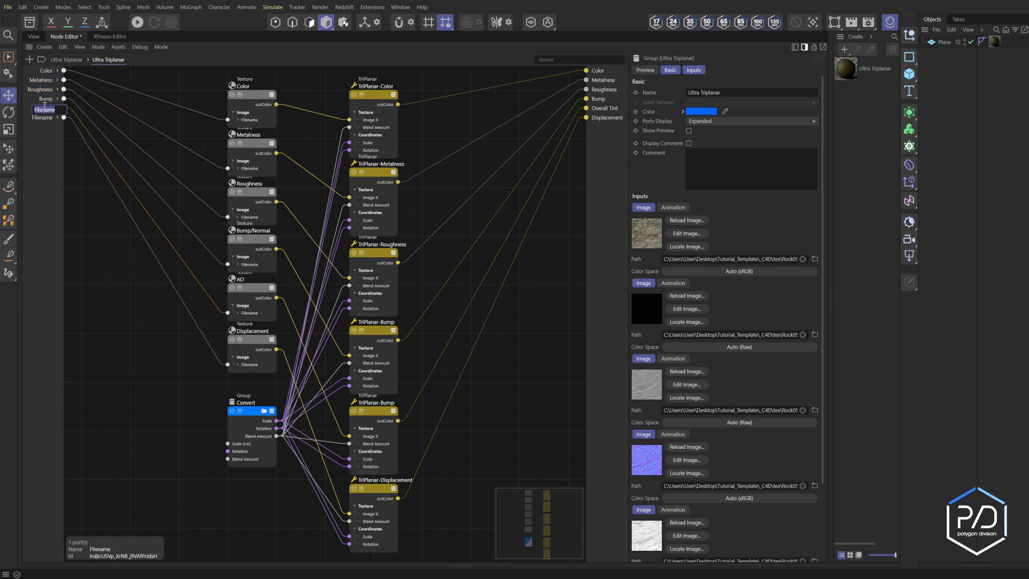
pyautogui.click(44, 117)
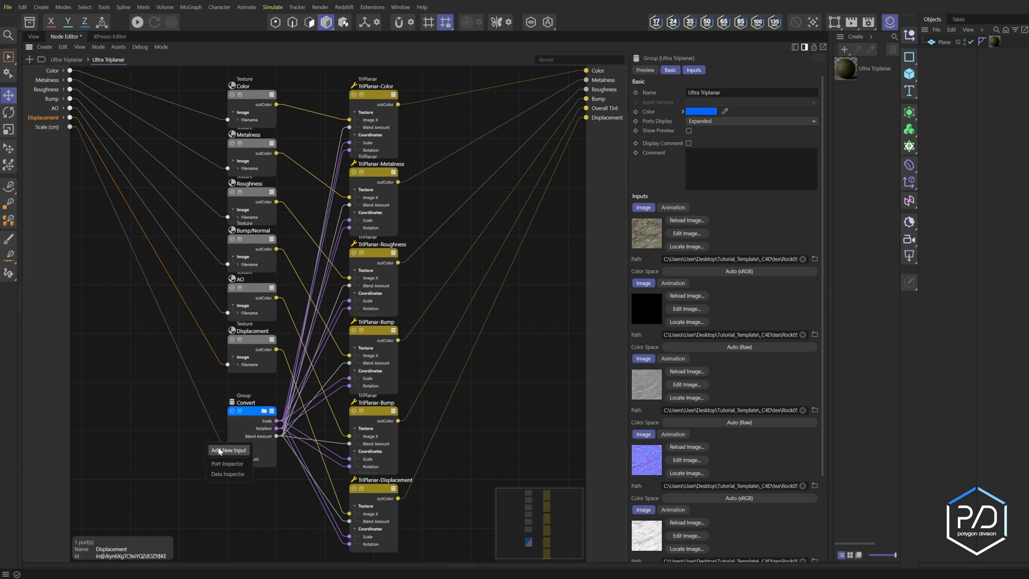
pyautogui.click(228, 449)
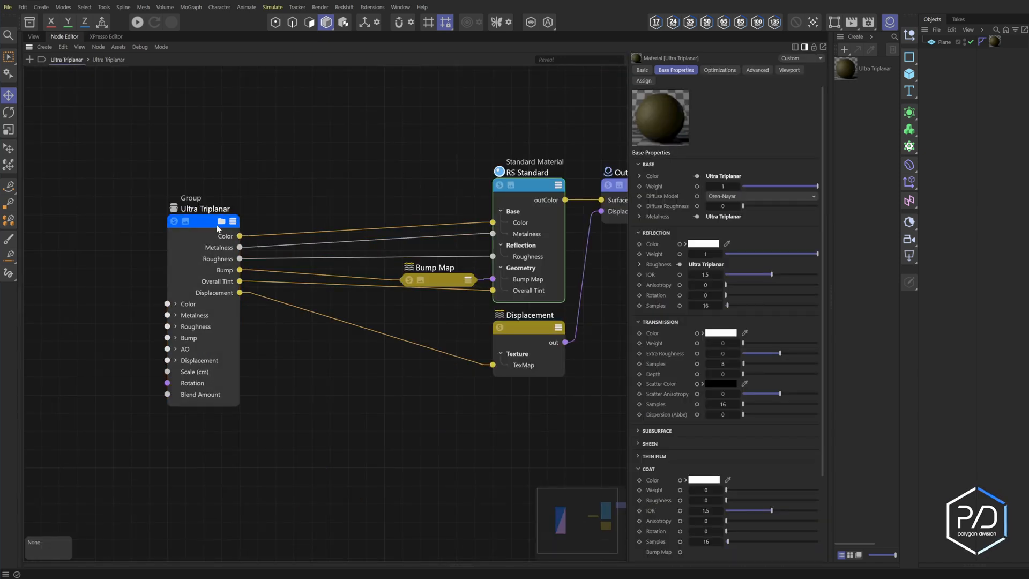
# - Select the Ultra Triplanar group node and collapse its input ports
pyautogui.click(204, 222)
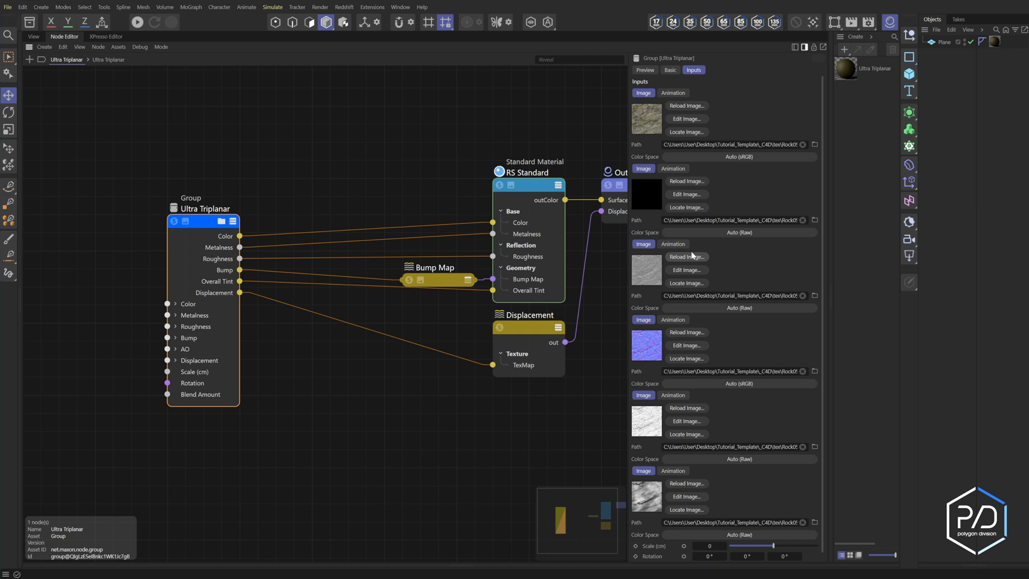
pyautogui.scroll(-3)
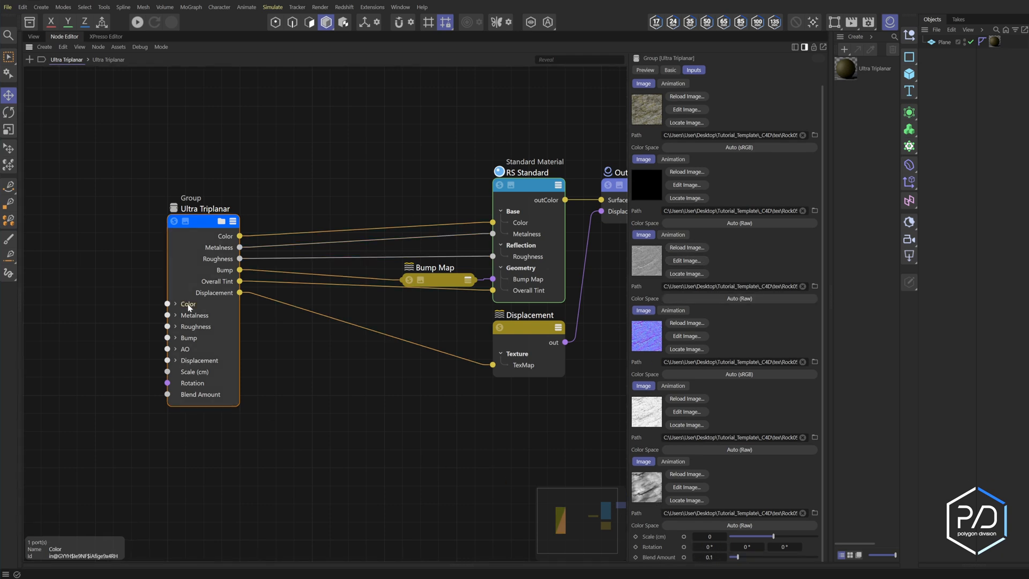
pyautogui.click(204, 221)
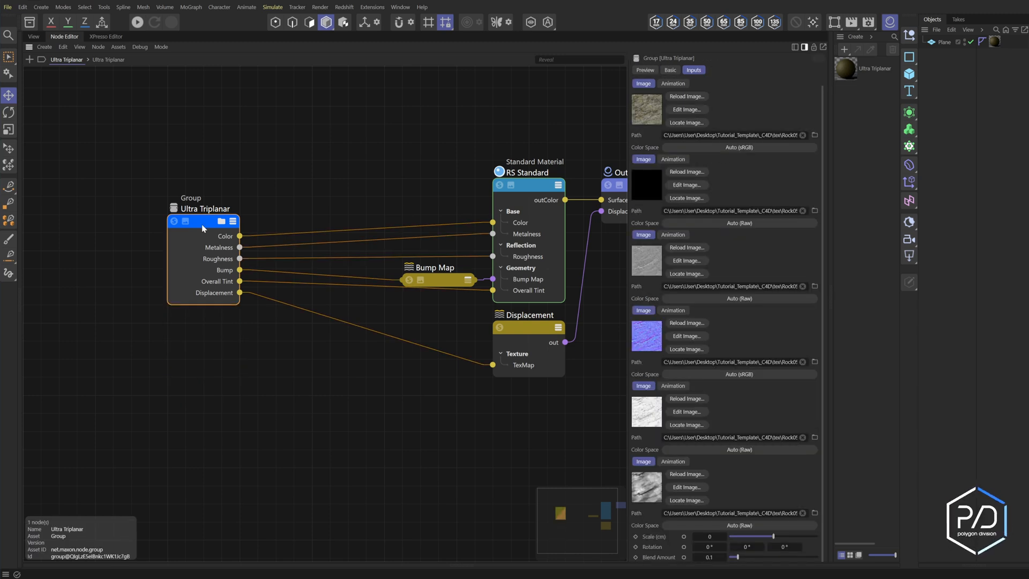
pyautogui.moveTo(645, 111)
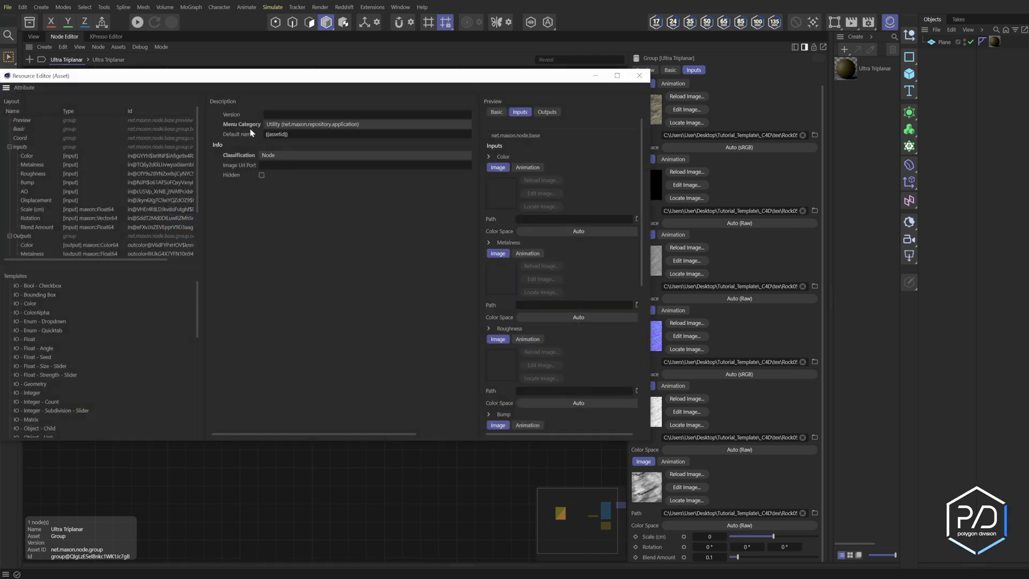
# - Add titled separators in the Resource Editor and rename the Inputs tab to Ultra Triplanar
pyautogui.click(615, 76)
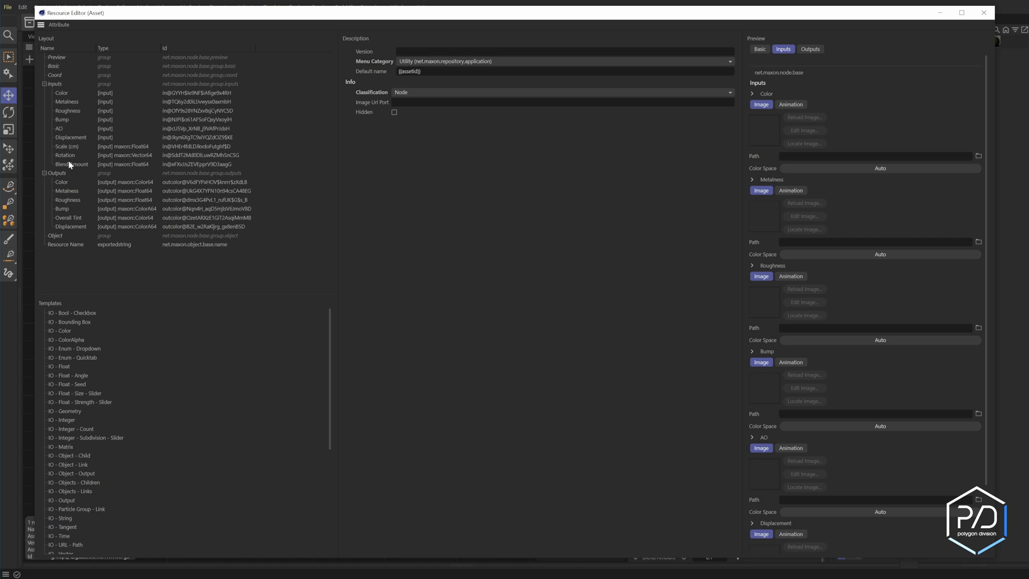
pyautogui.moveTo(64, 184)
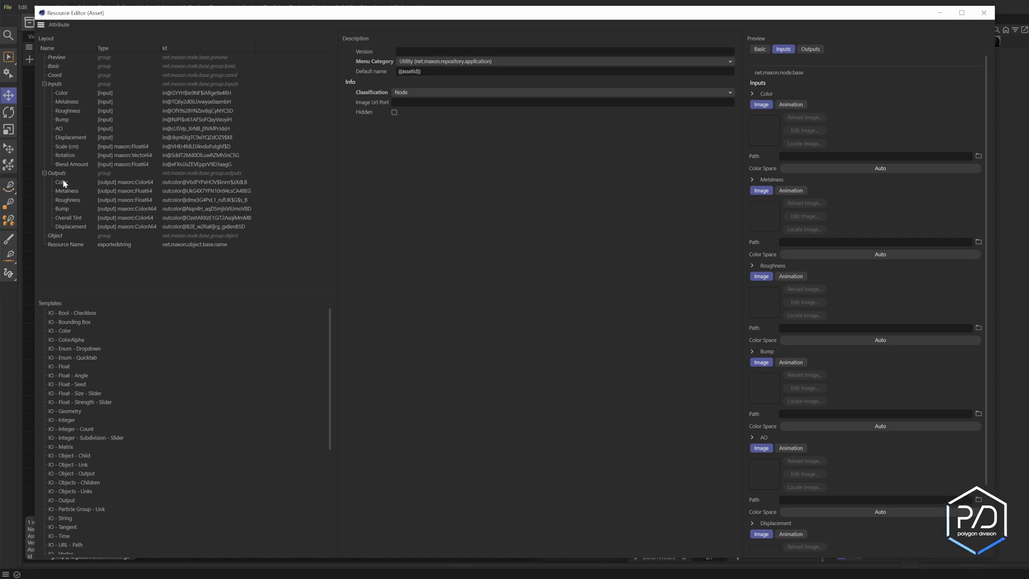
pyautogui.click(44, 172)
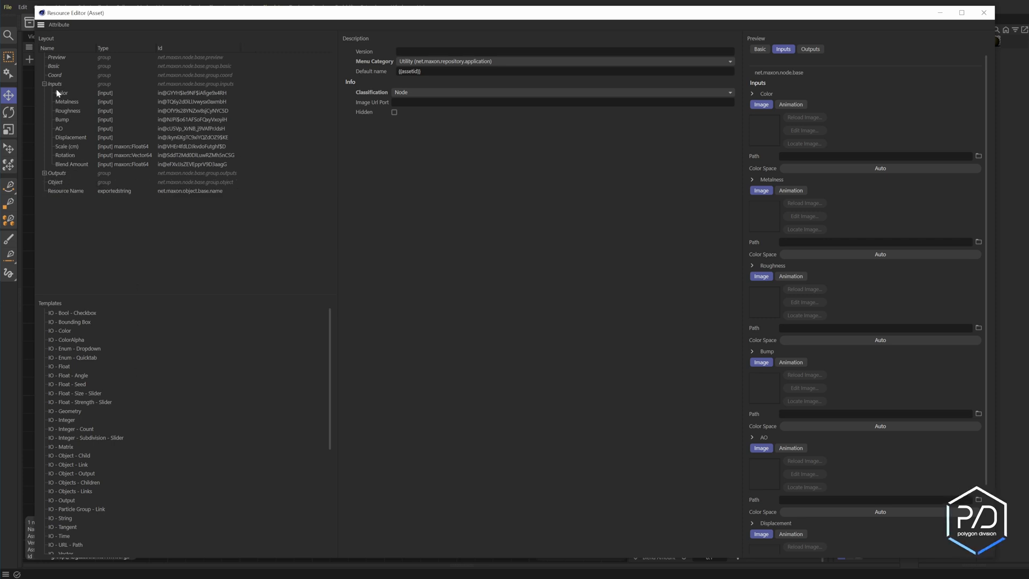
pyautogui.scroll(-3)
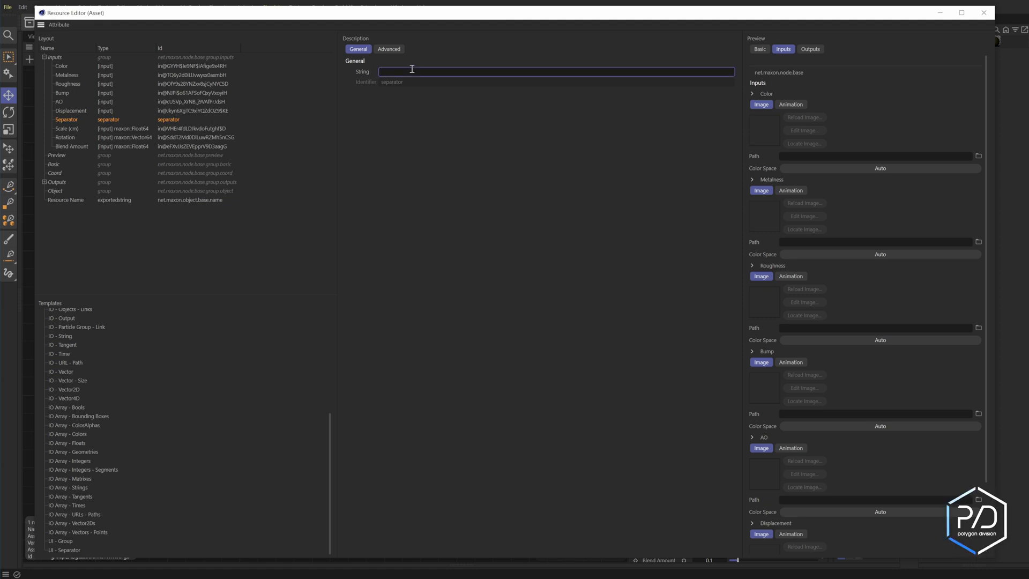
pyautogui.write('Triplanar')
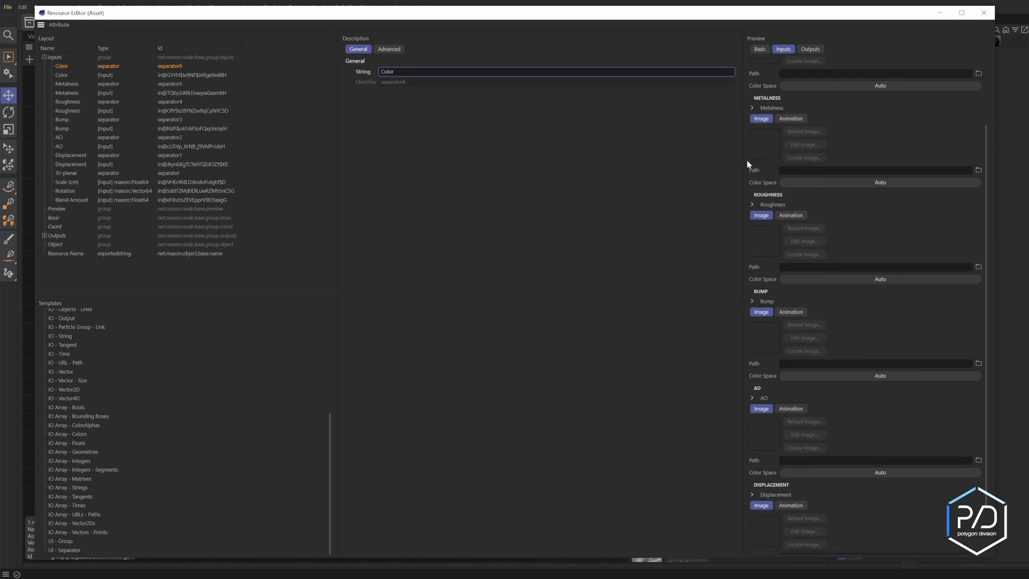
pyautogui.click(760, 48)
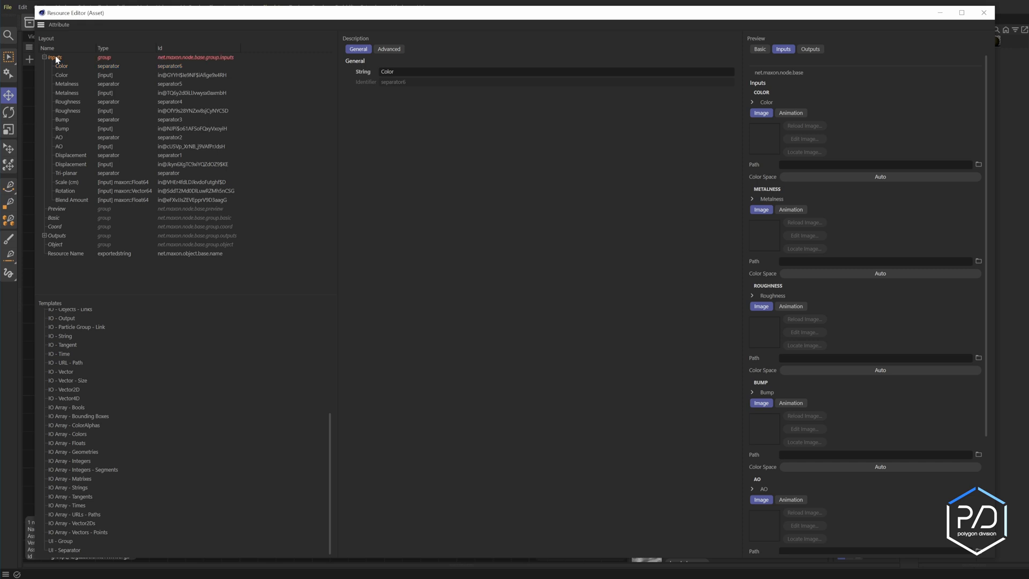
pyautogui.click(50, 57)
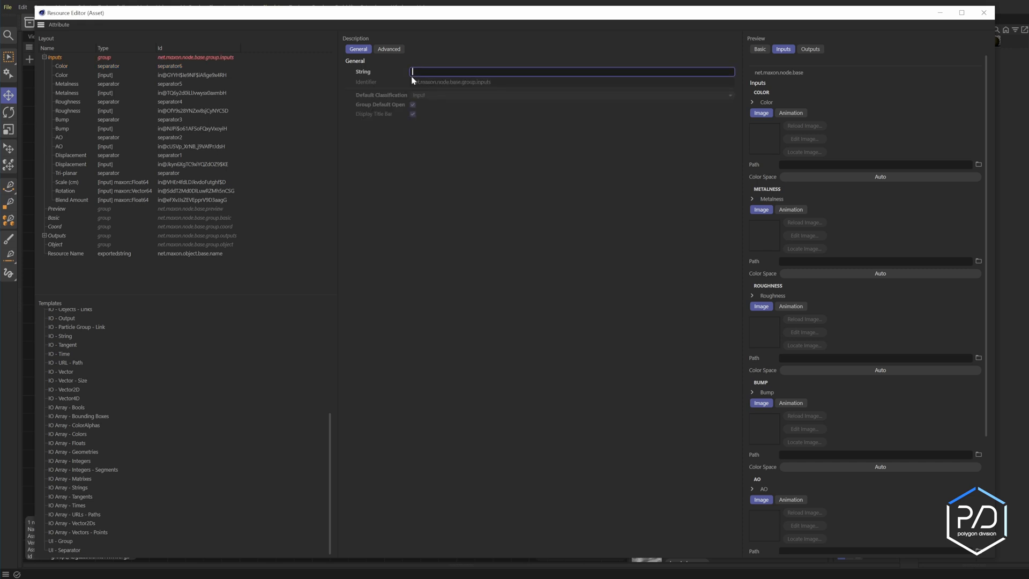
pyautogui.write('Triplanar')
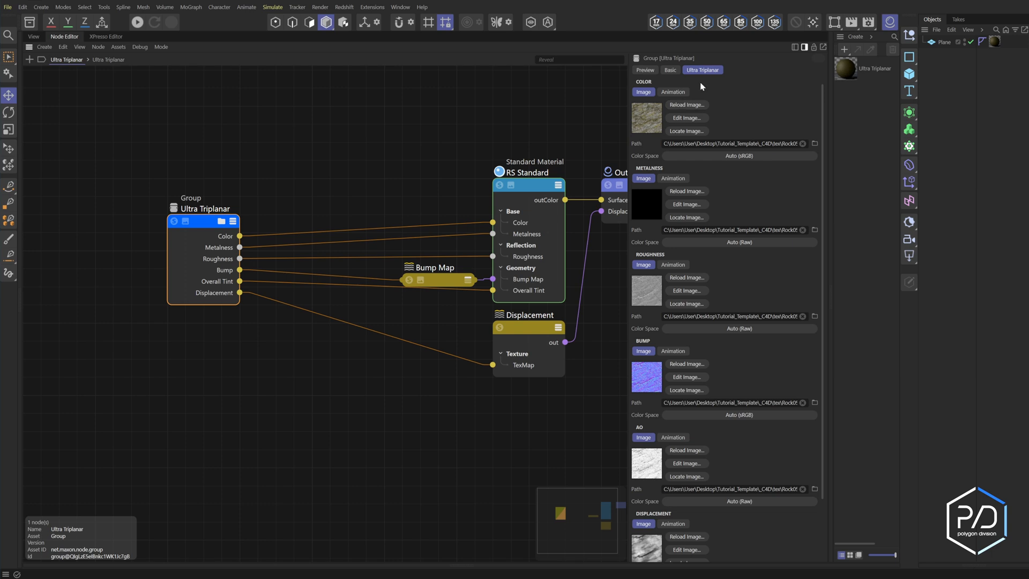
pyautogui.moveTo(631, 192)
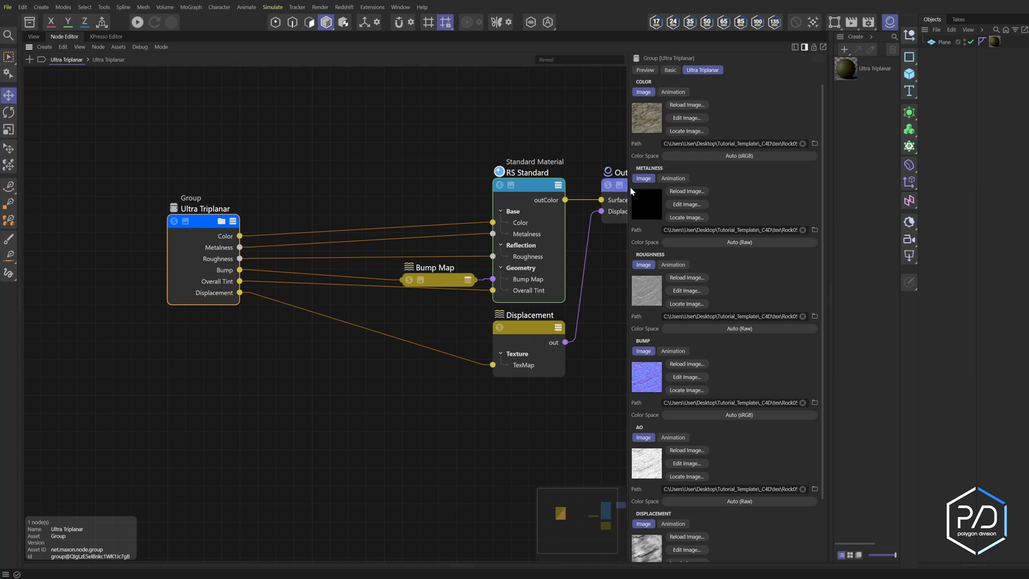
pyautogui.moveTo(647, 444)
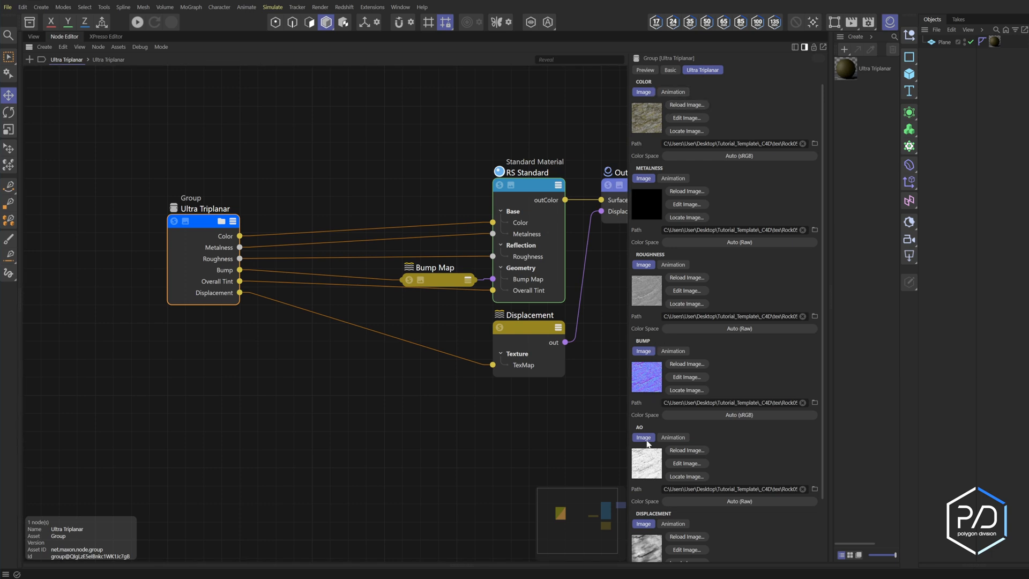
pyautogui.scroll(-3)
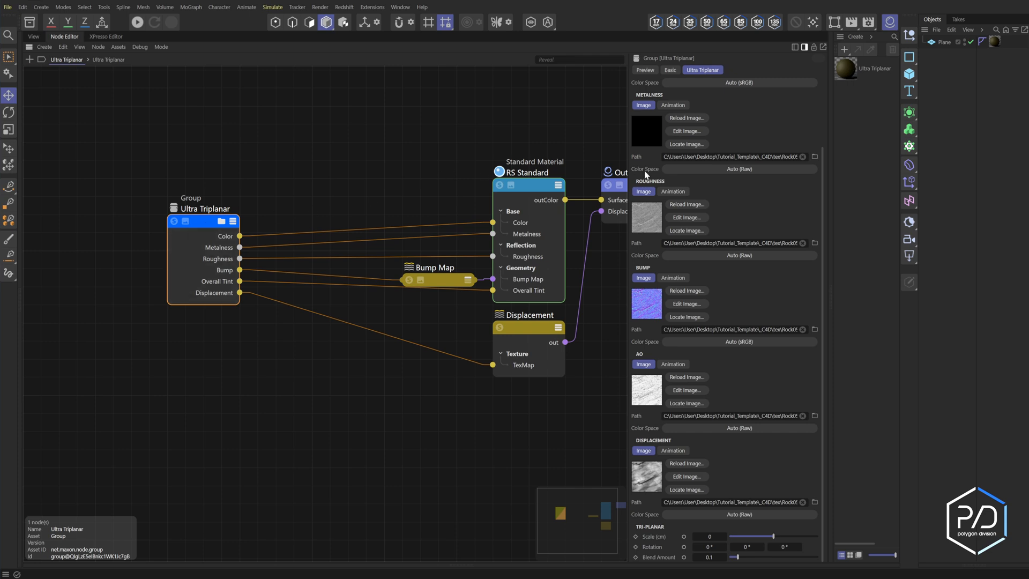
pyautogui.tripleClick(735, 156)
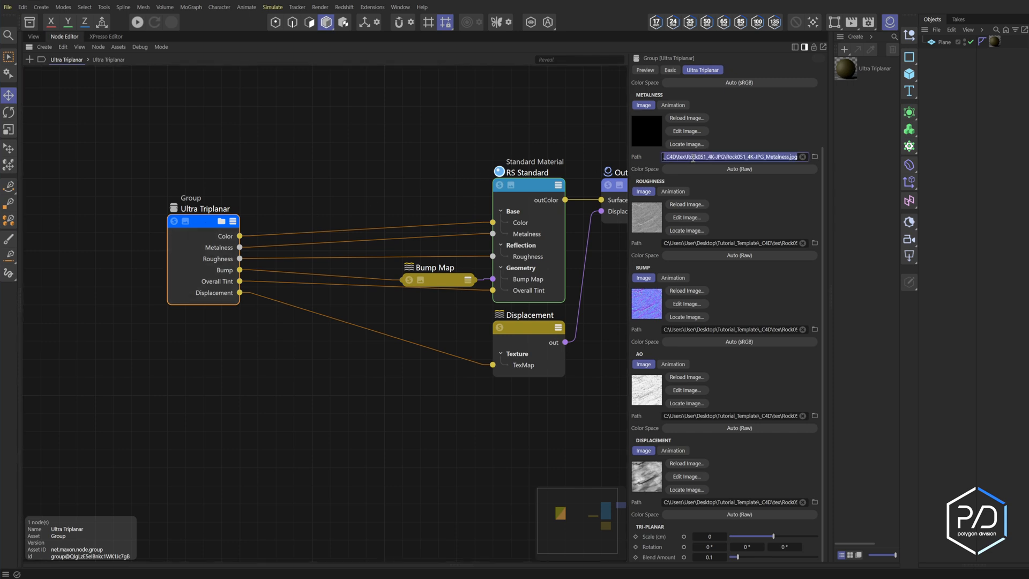
pyautogui.moveTo(647, 167)
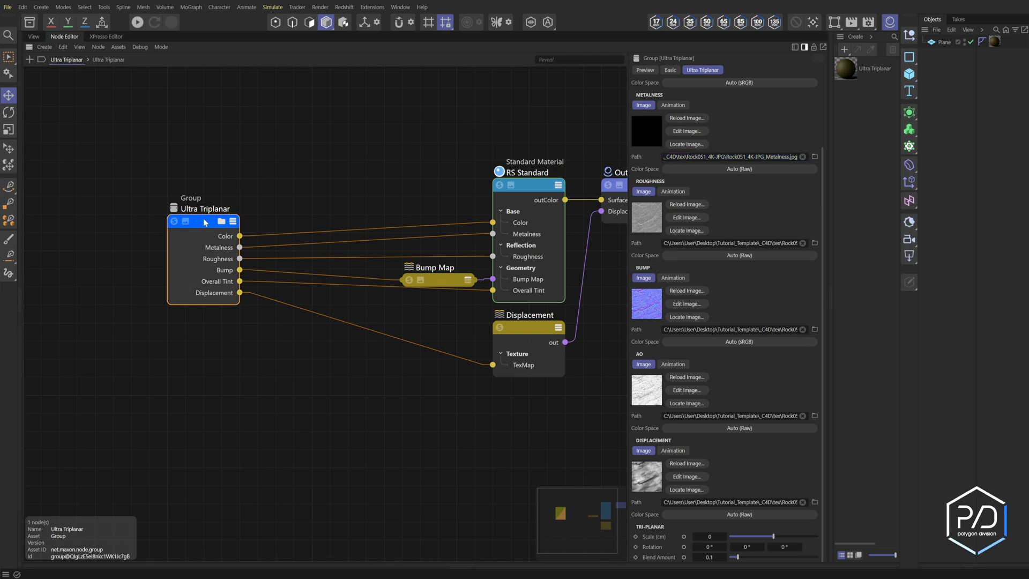
pyautogui.click(118, 47)
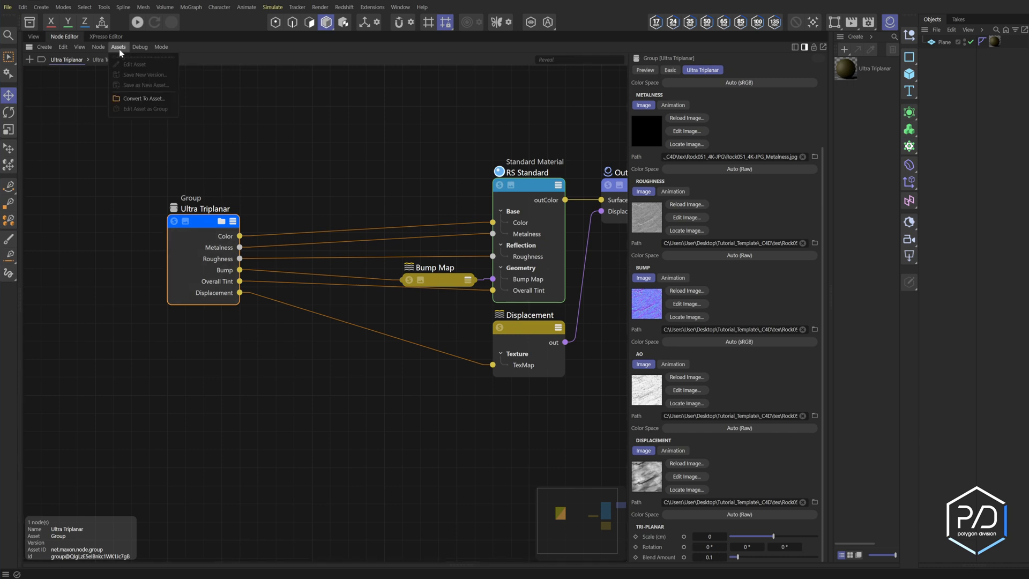
pyautogui.click(263, 205)
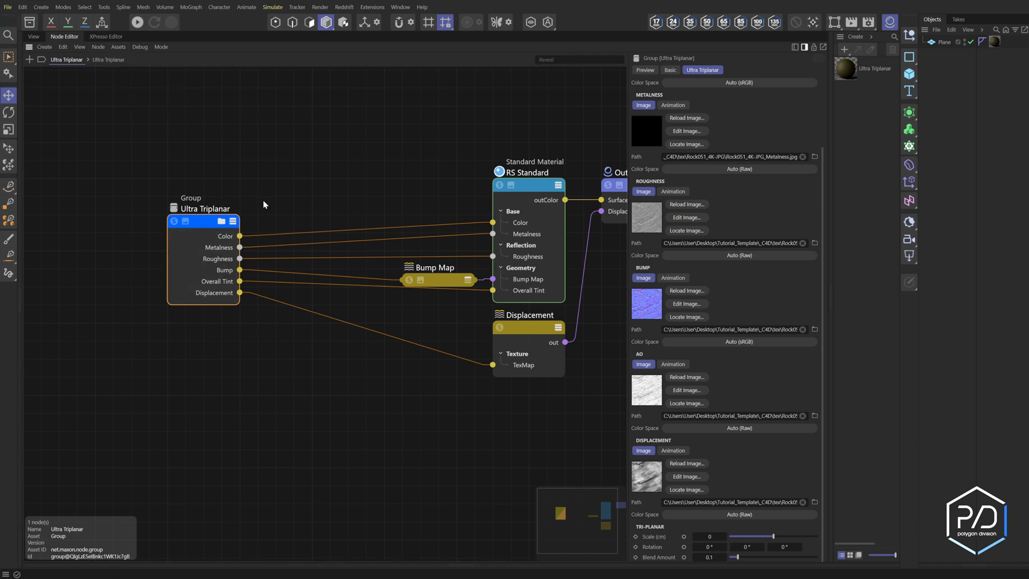